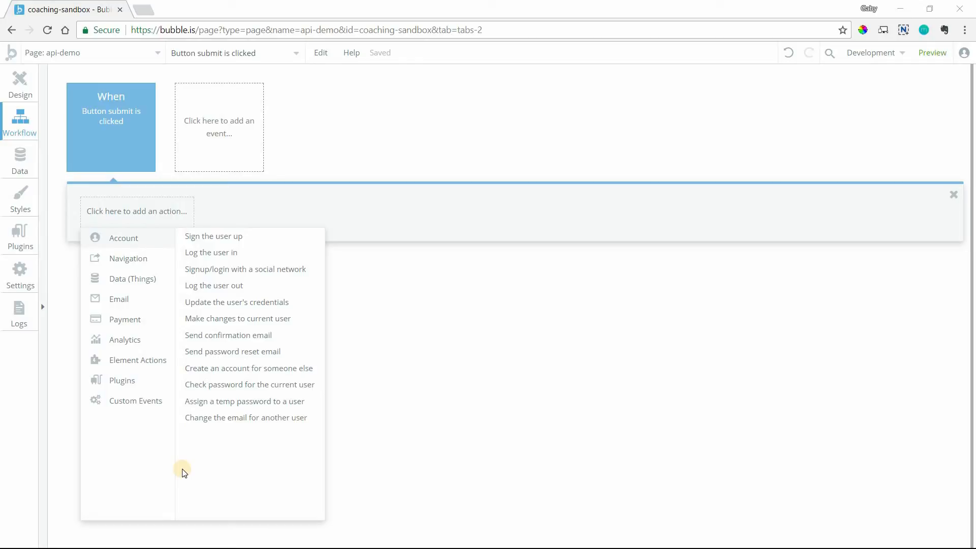
mouse_move(154, 434)
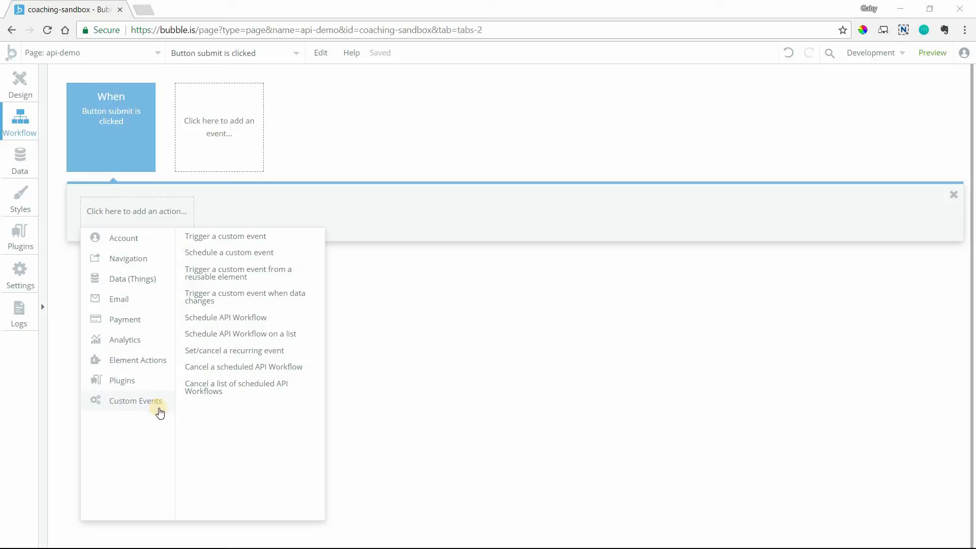
Browse the Plugins and Custom Events action categories without choosing an action.
click(122, 380)
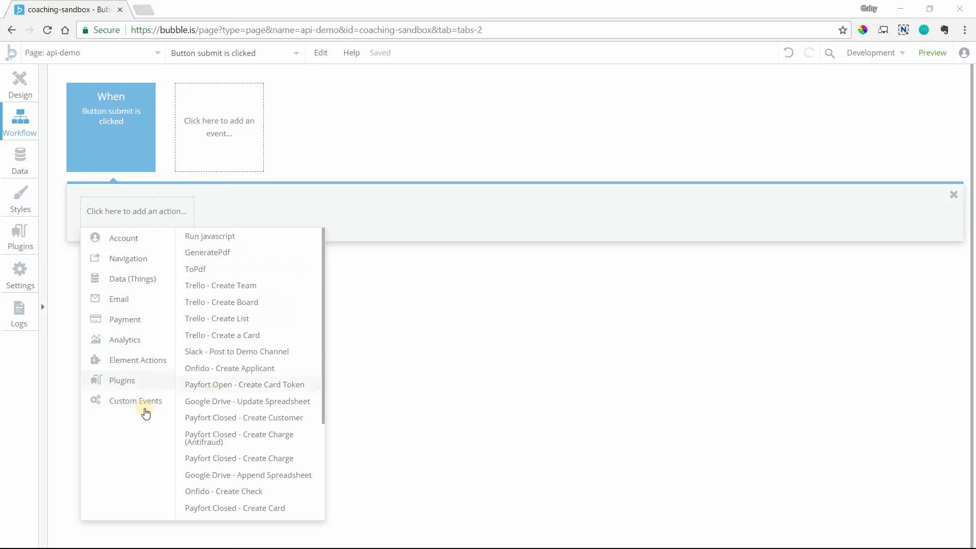
click(135, 401)
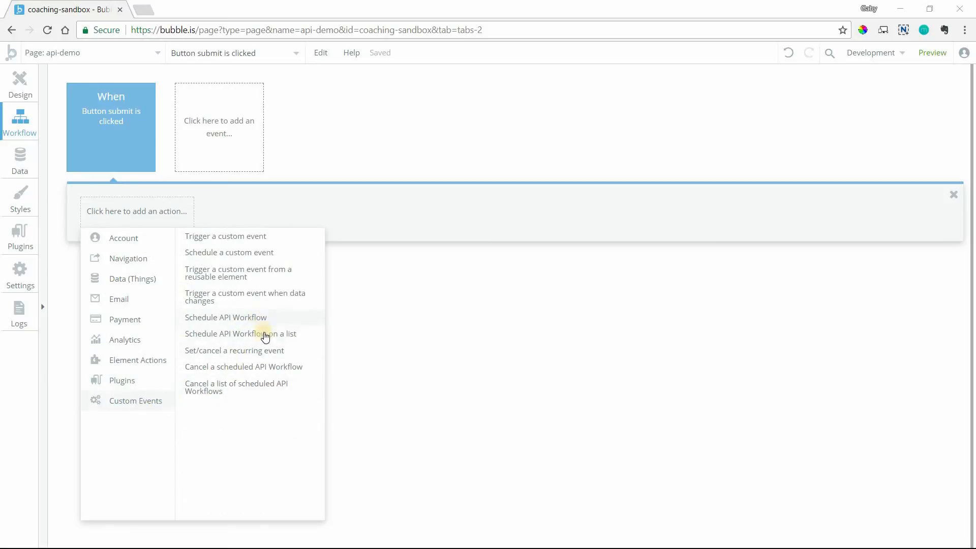
mouse_move(214, 323)
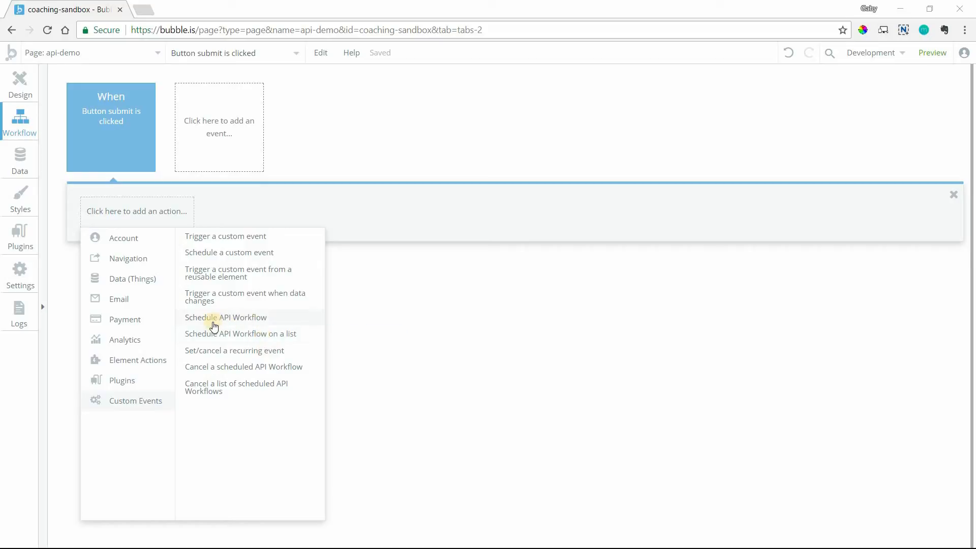
mouse_move(237, 338)
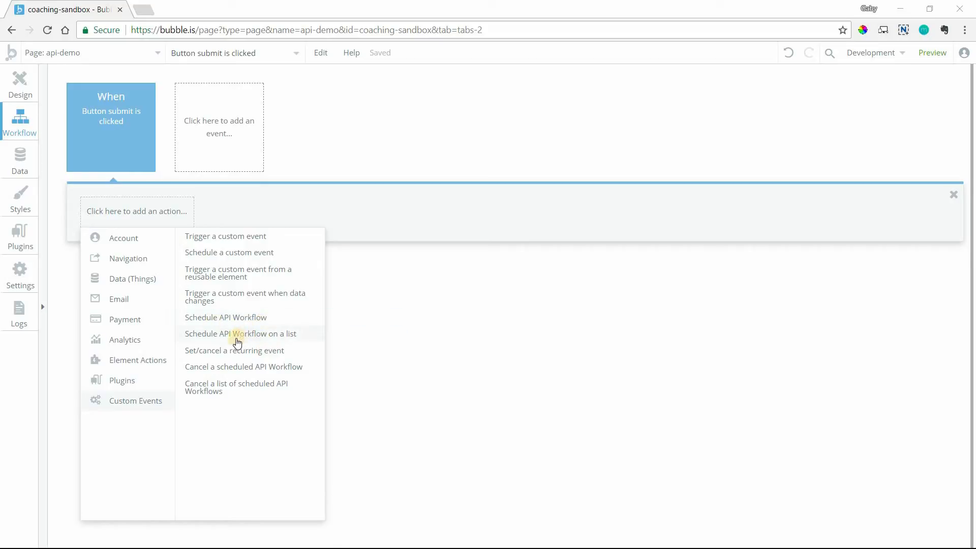
mouse_move(302, 344)
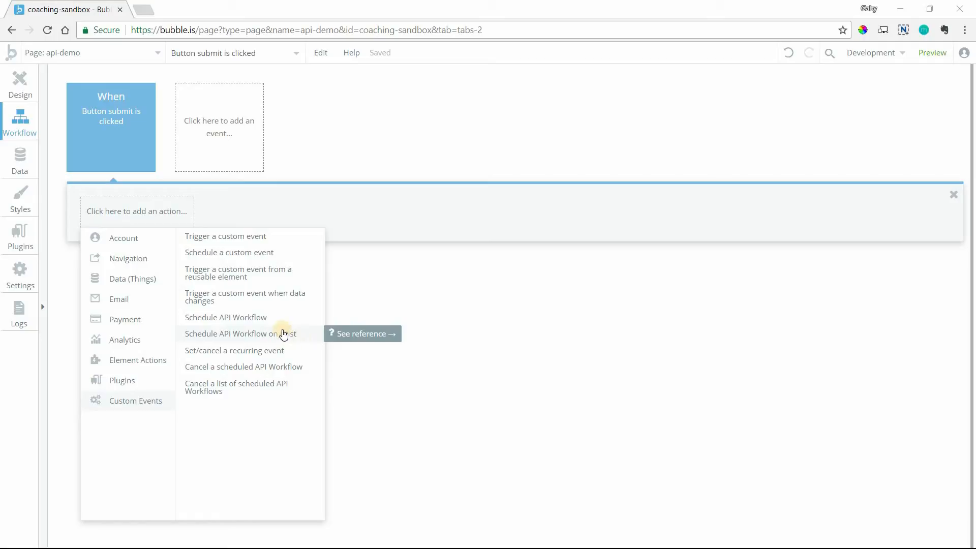
mouse_move(287, 342)
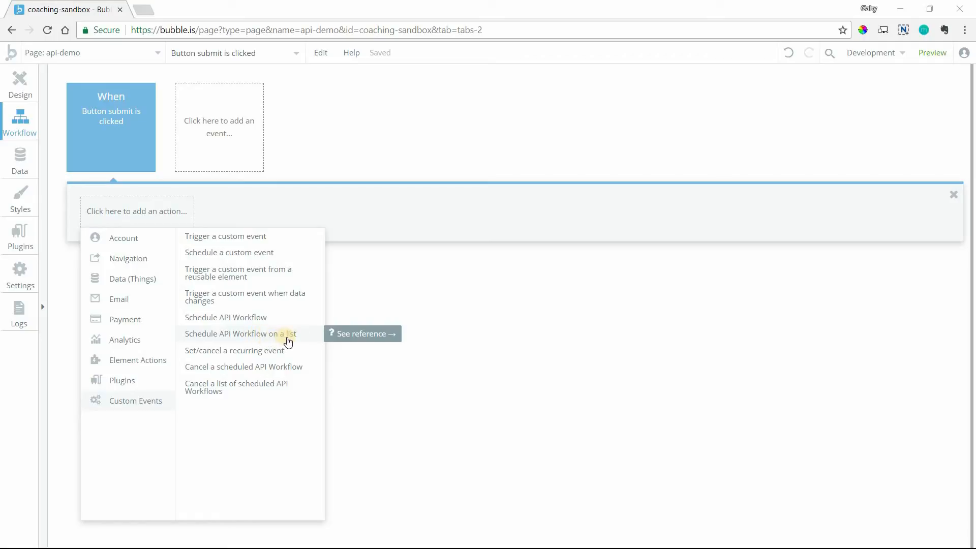
mouse_move(260, 370)
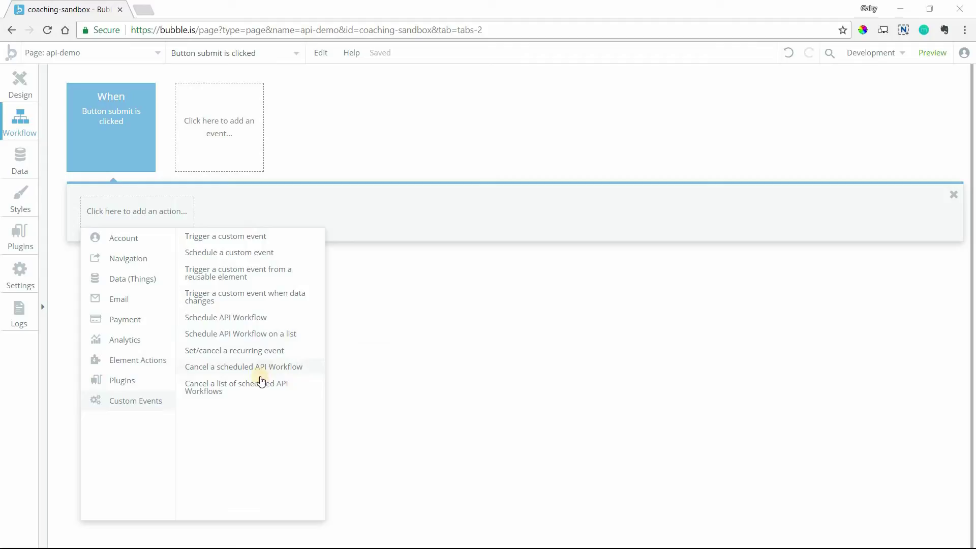
mouse_move(222, 355)
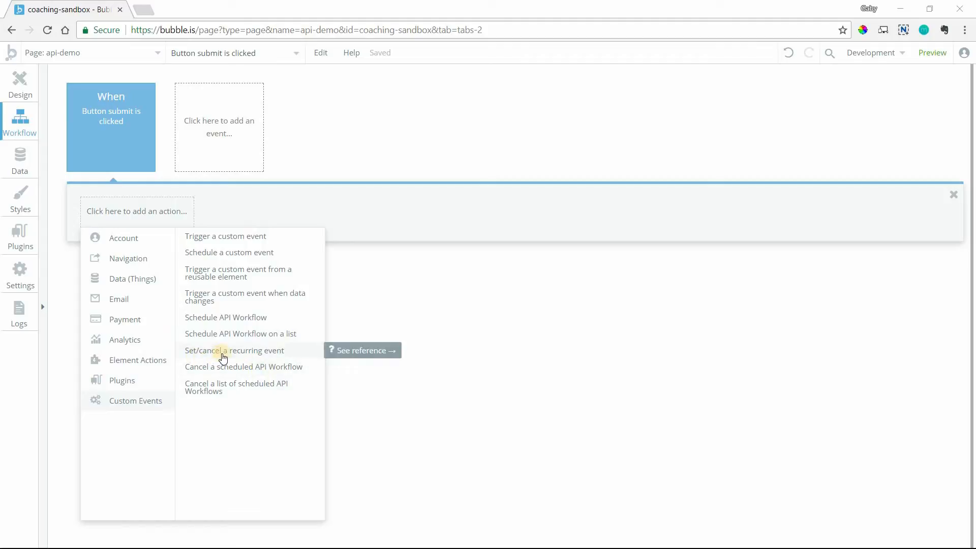
mouse_move(261, 355)
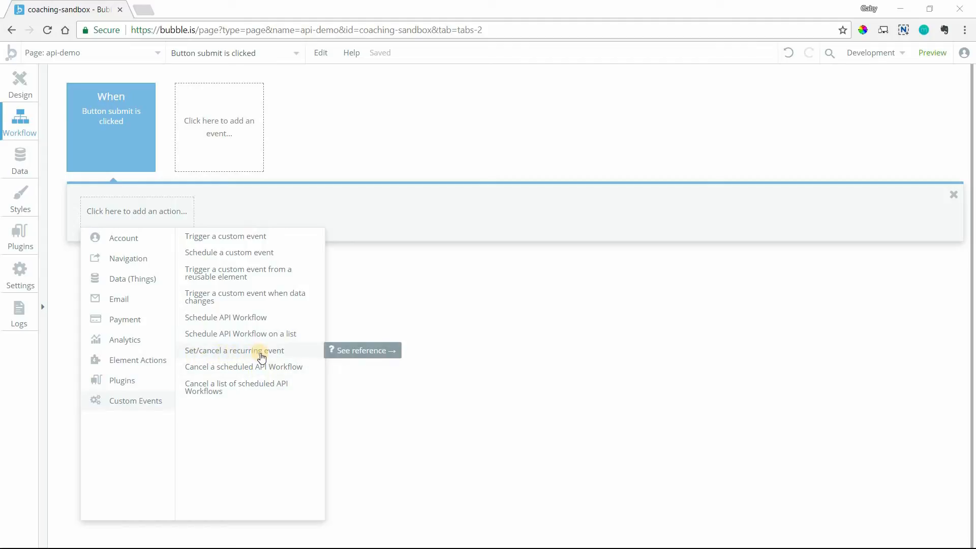
mouse_move(229, 329)
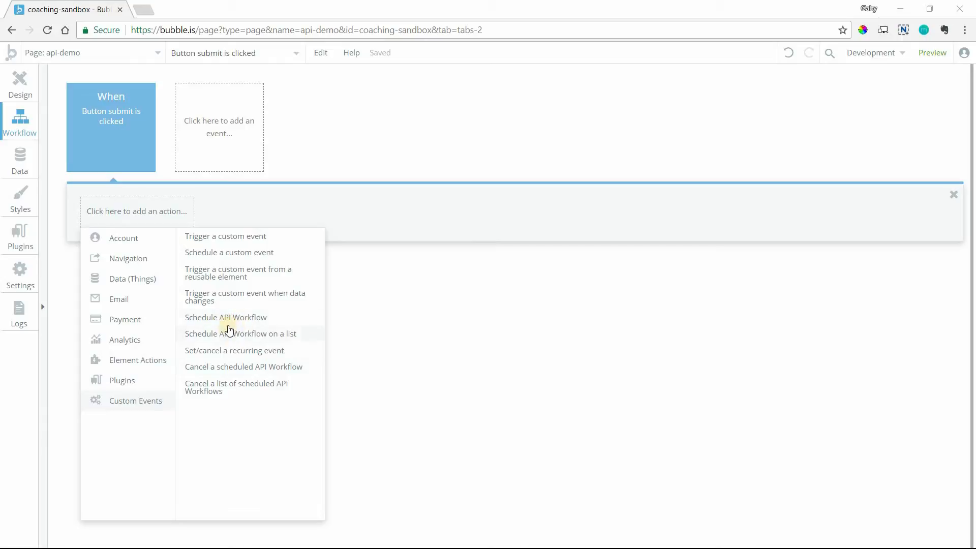
mouse_move(244, 341)
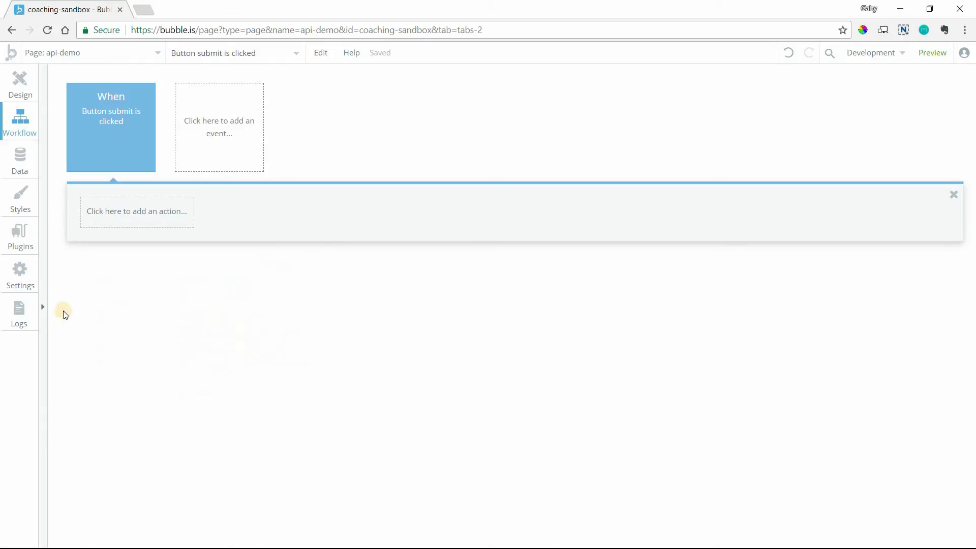
Expose the app's POST/Workflow API in the API settings.
click(20, 273)
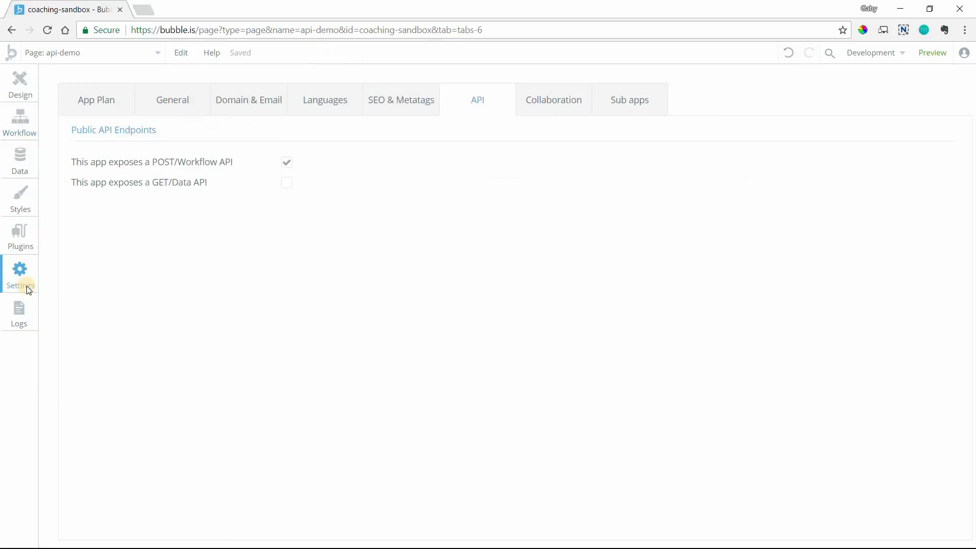
mouse_move(456, 97)
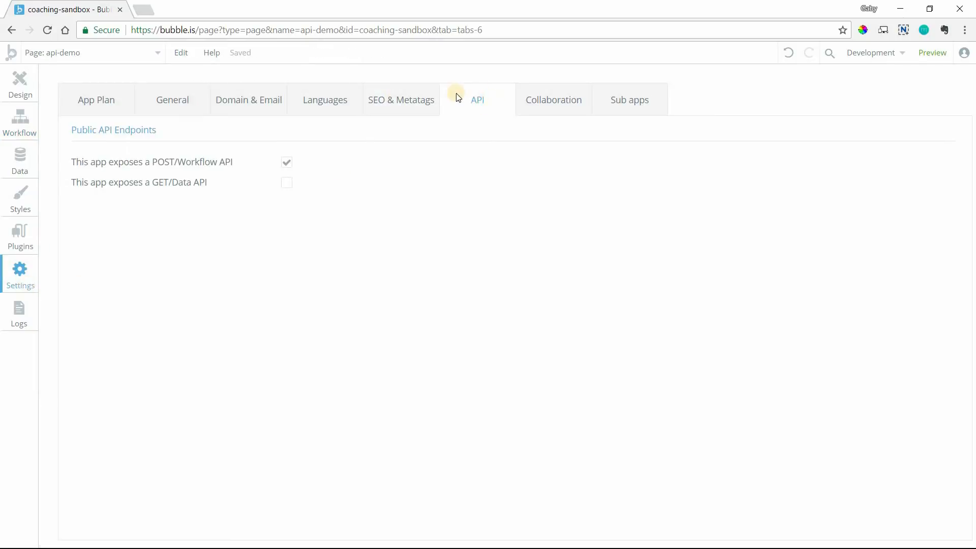
mouse_move(480, 118)
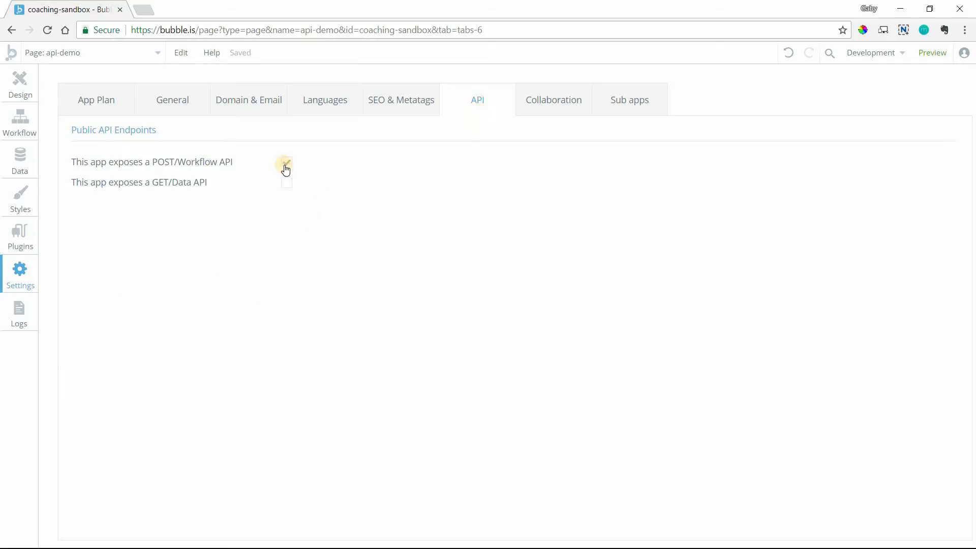
click(285, 162)
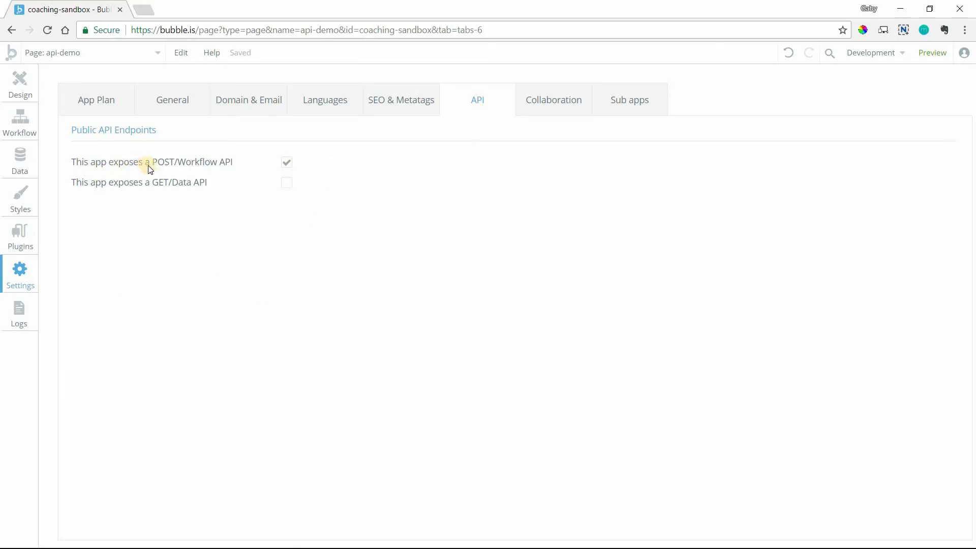
mouse_move(274, 168)
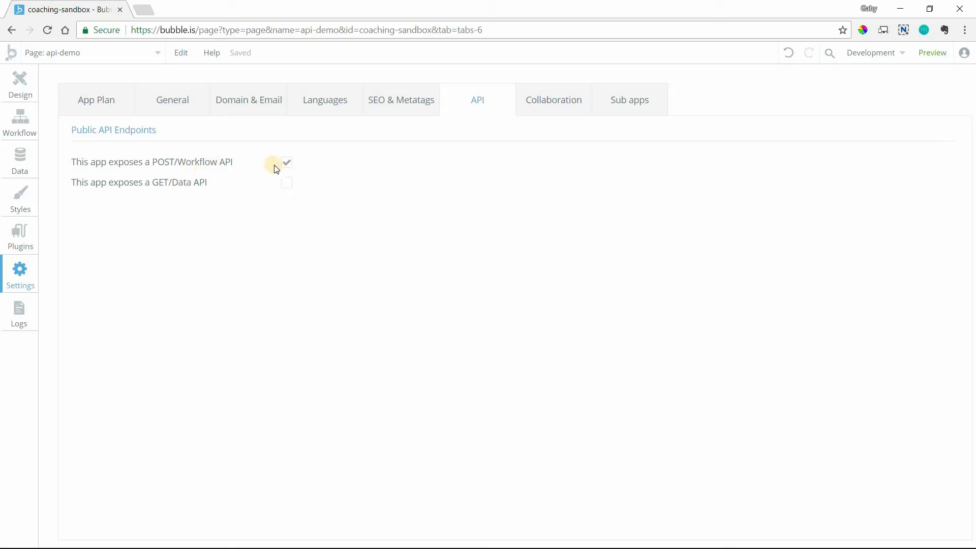
mouse_move(262, 163)
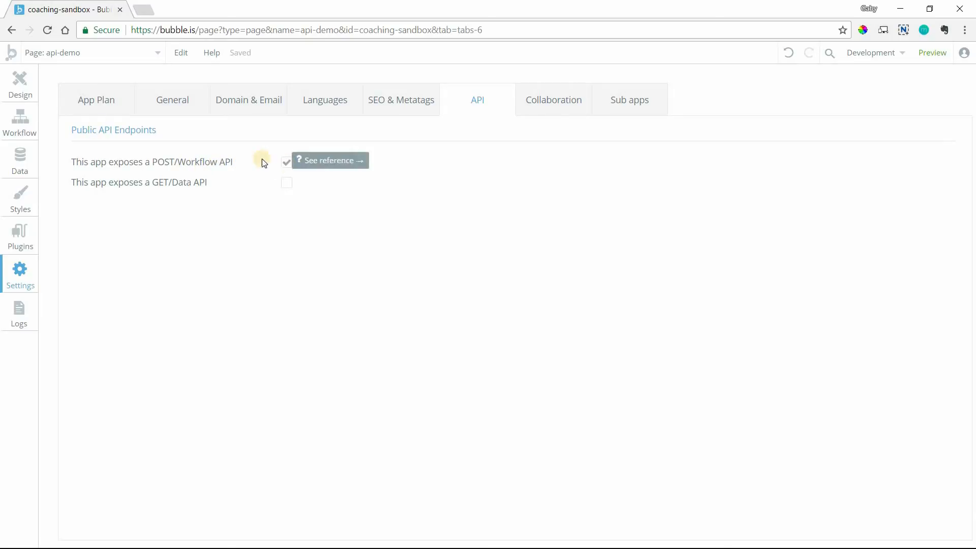
Bring up the page list showing the new API Workflows entry.
click(93, 52)
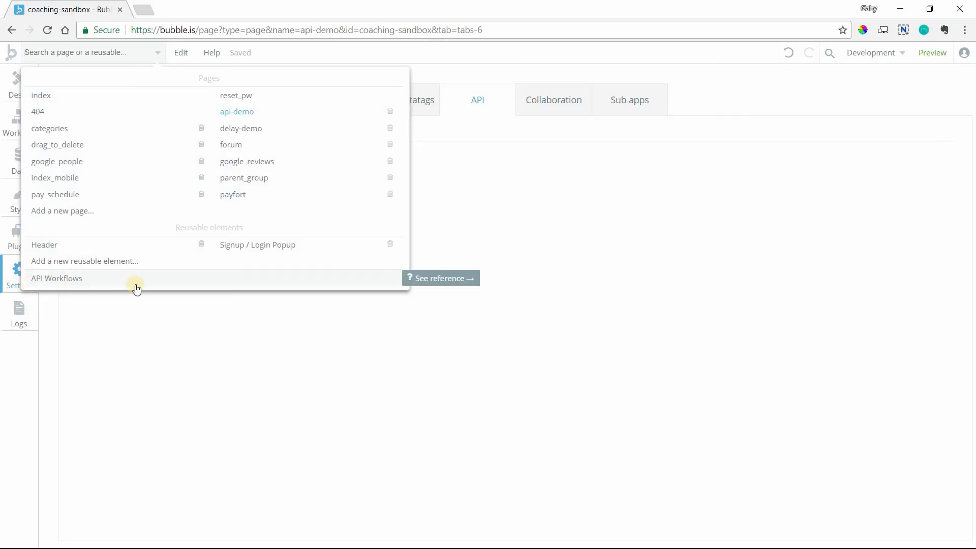
mouse_move(72, 285)
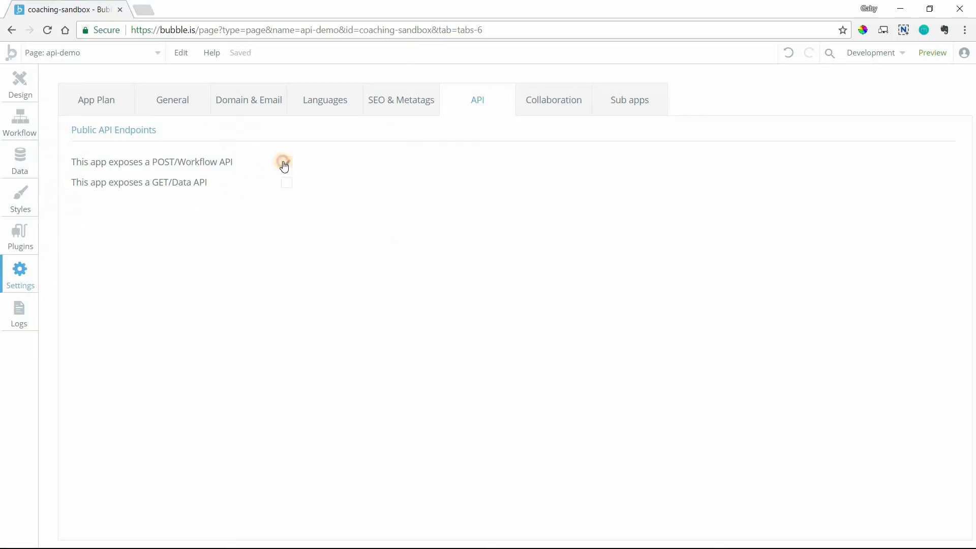
click(93, 52)
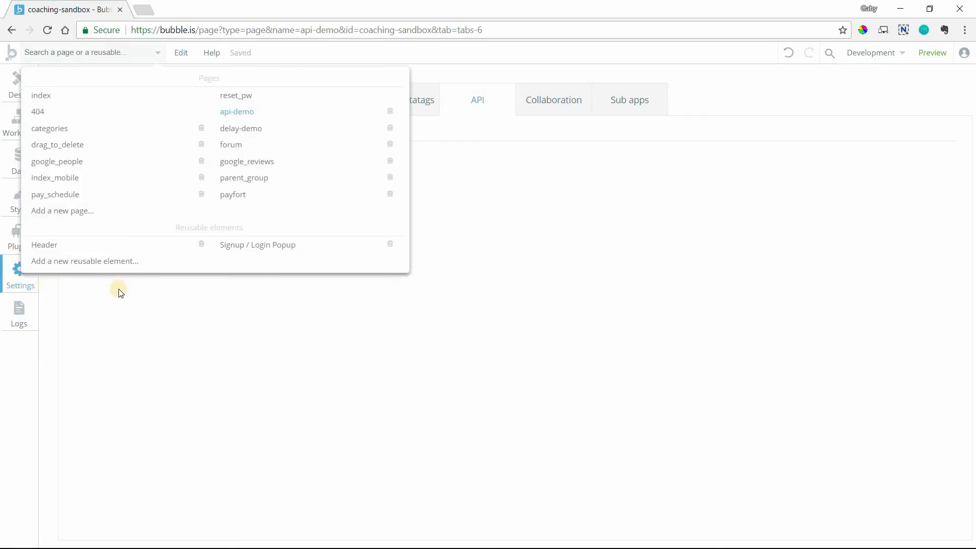
click(237, 112)
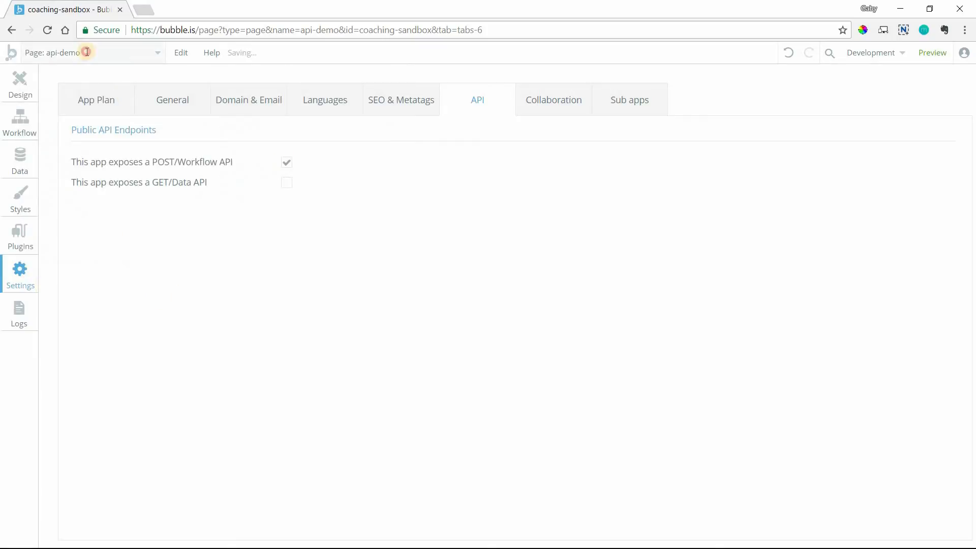
click(87, 52)
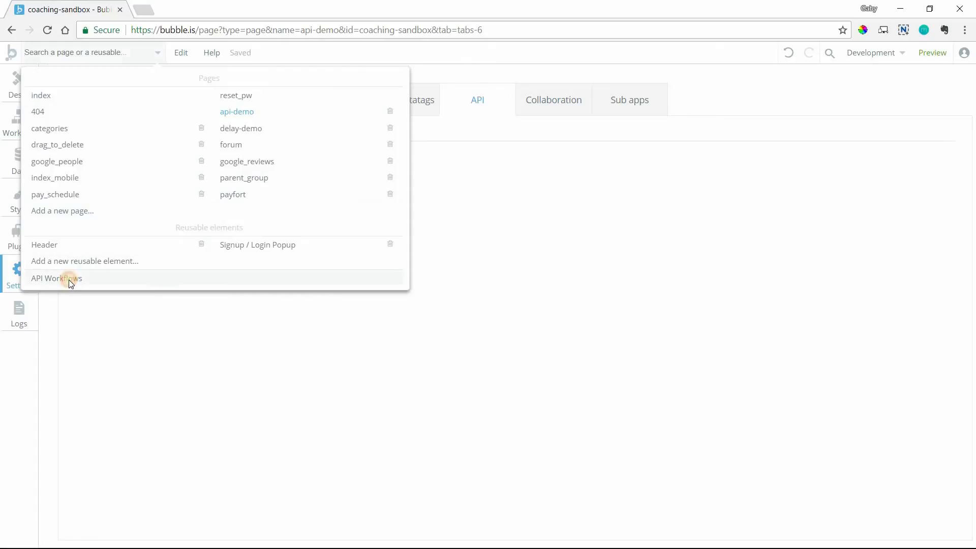
click(55, 279)
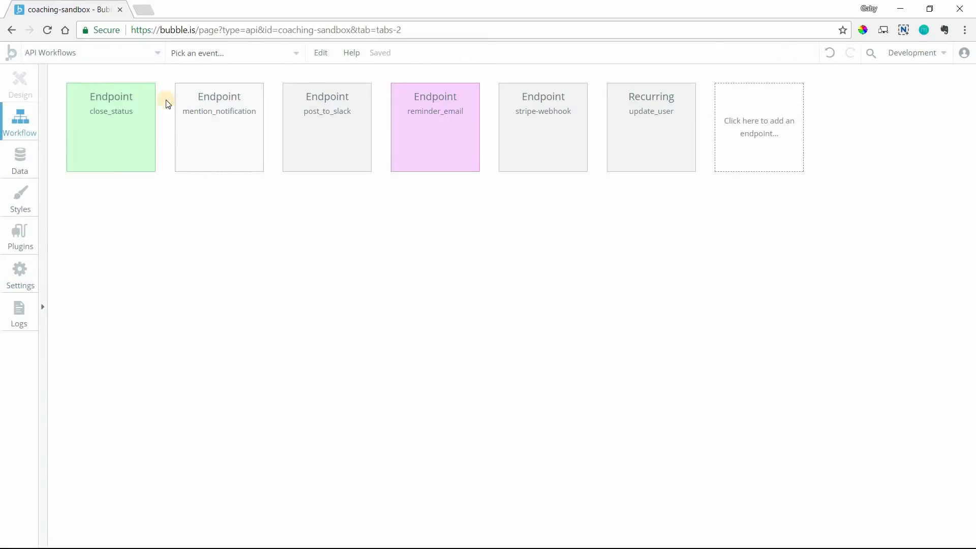
mouse_move(60, 123)
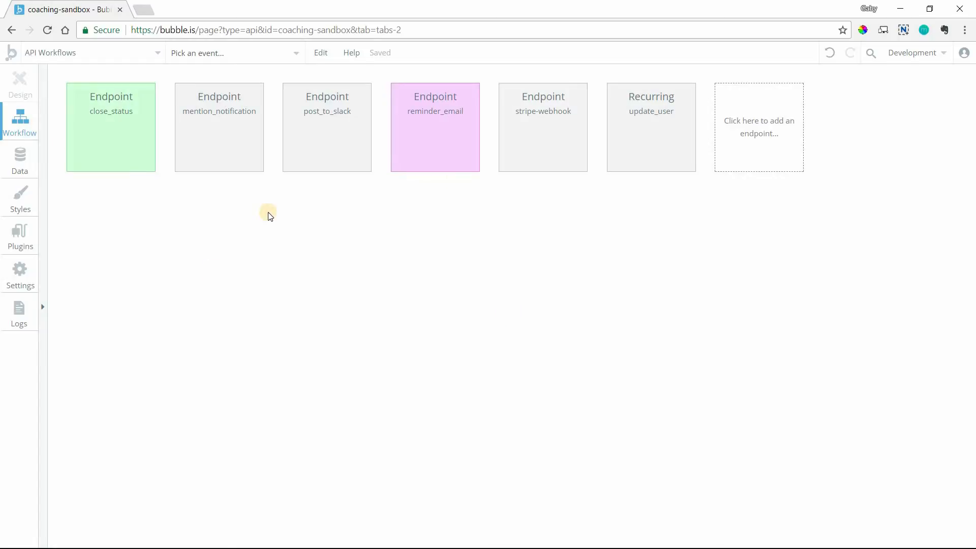
mouse_move(38, 76)
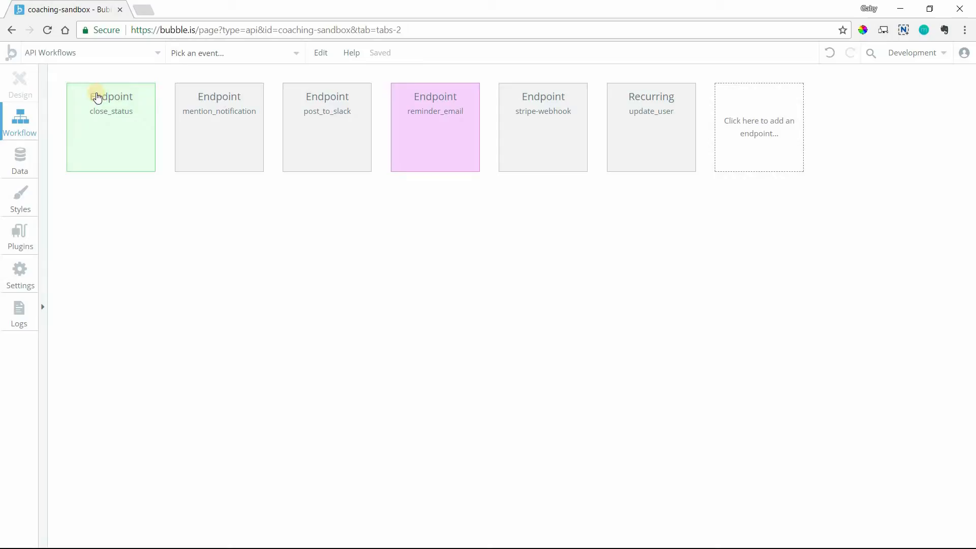
mouse_move(129, 124)
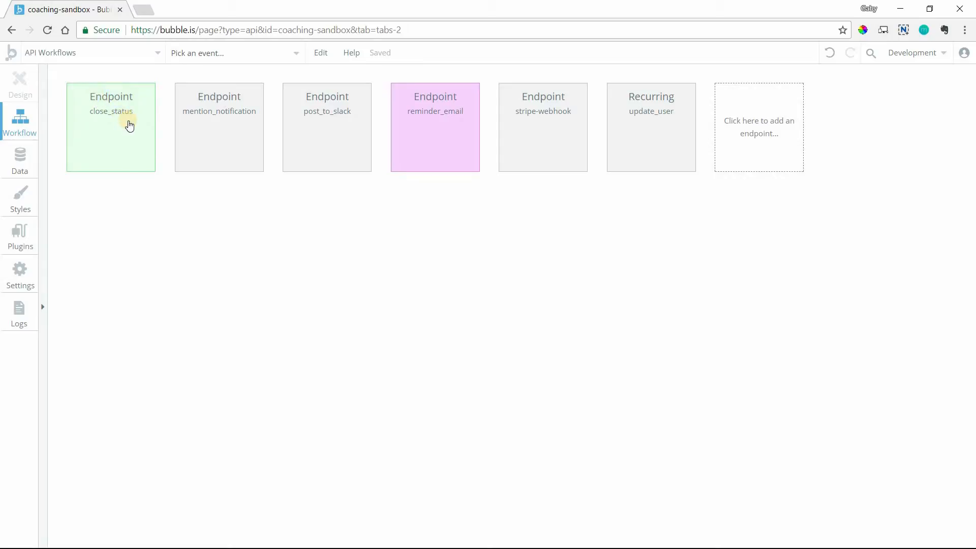
mouse_move(131, 141)
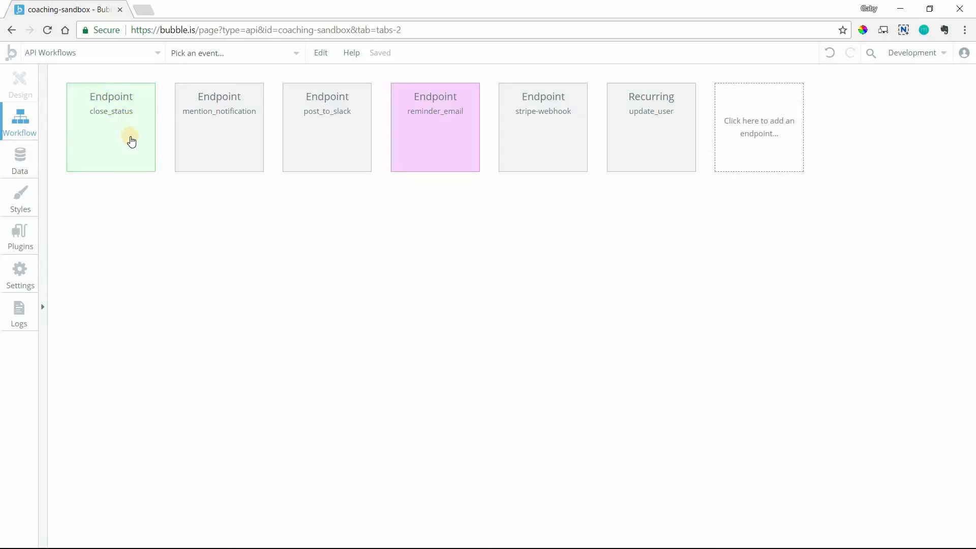
mouse_move(161, 190)
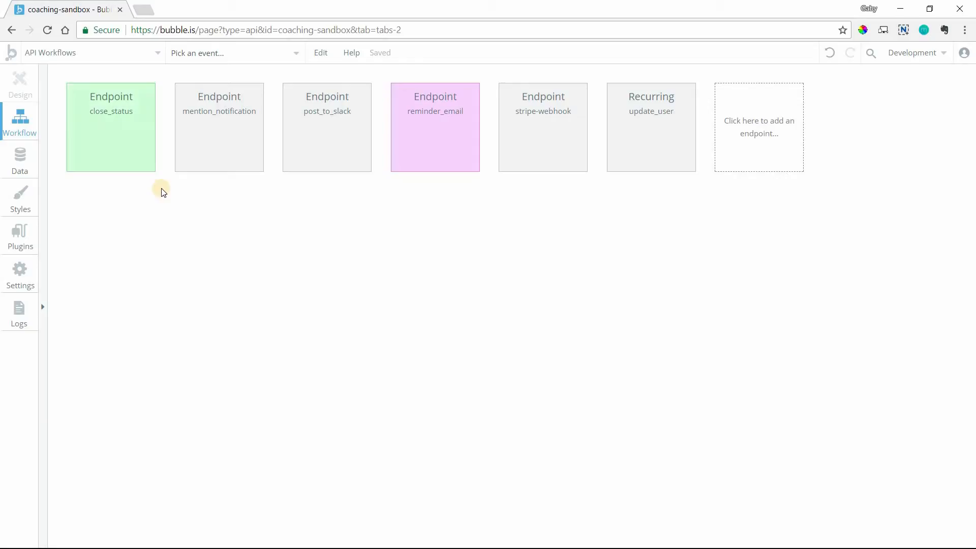
mouse_move(158, 185)
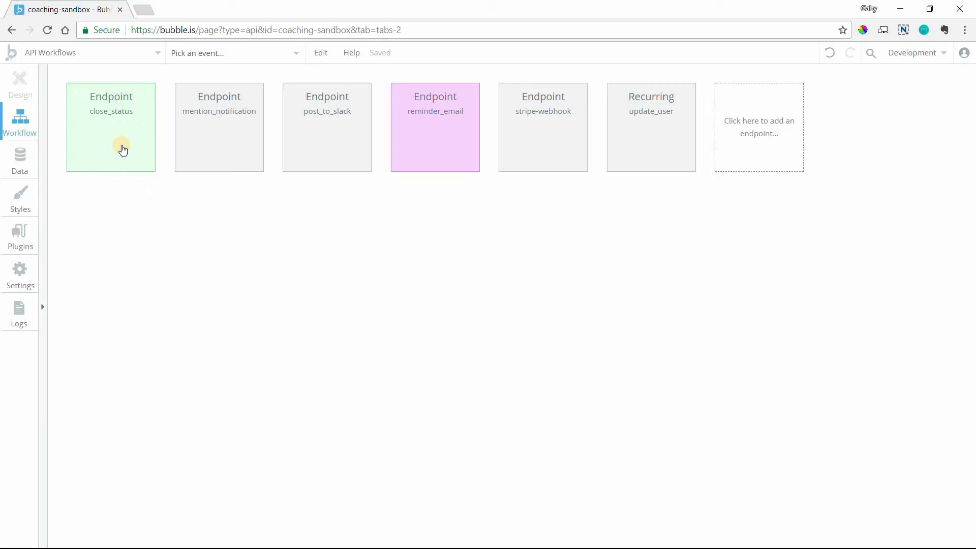
mouse_move(172, 220)
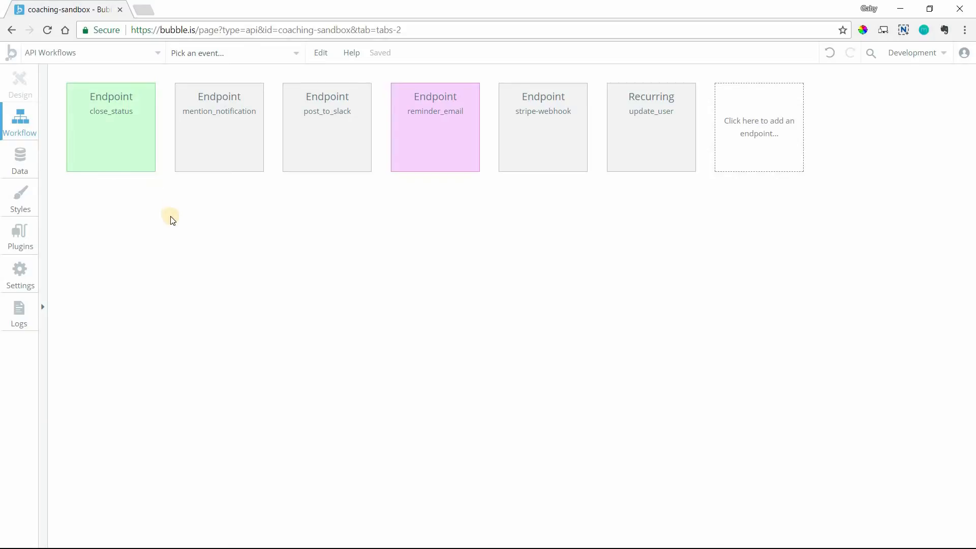
mouse_move(329, 198)
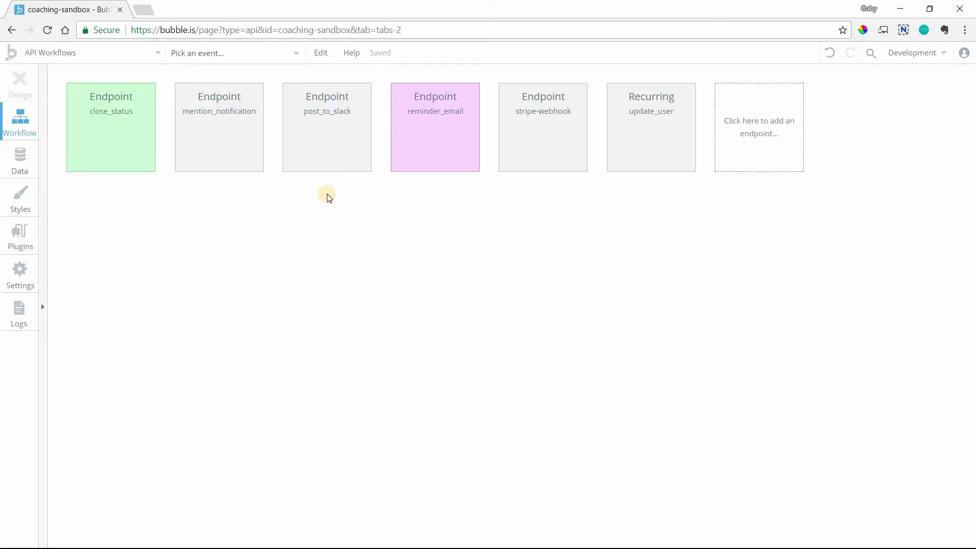
mouse_move(111, 101)
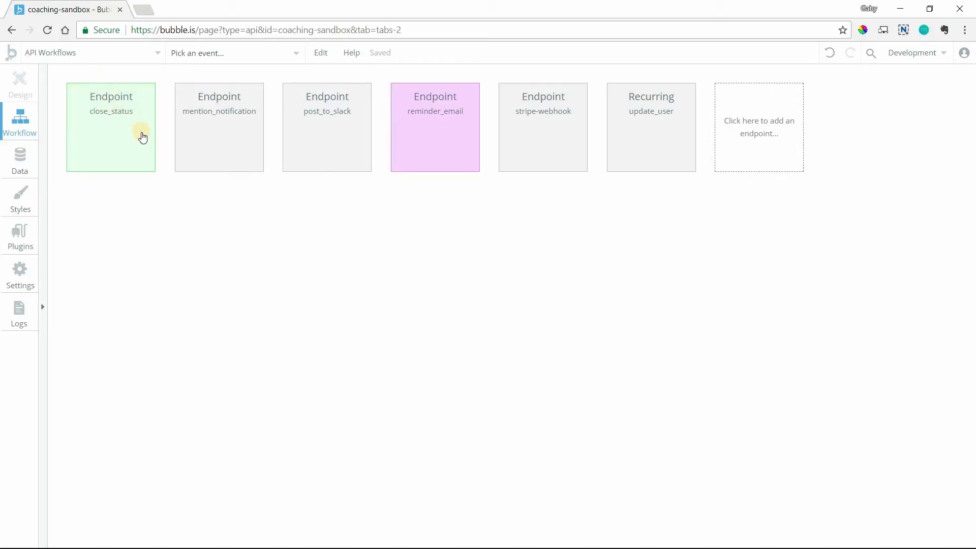
mouse_move(737, 103)
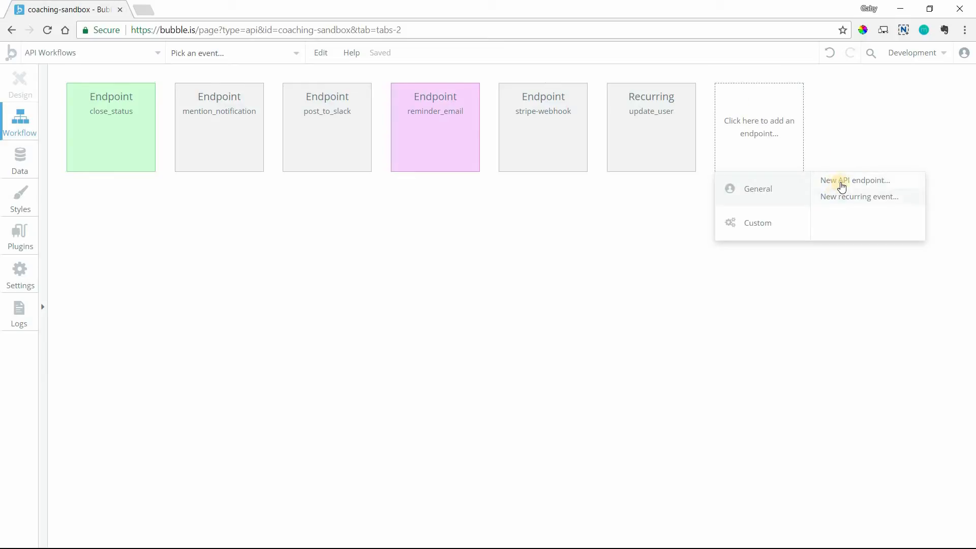
mouse_move(848, 205)
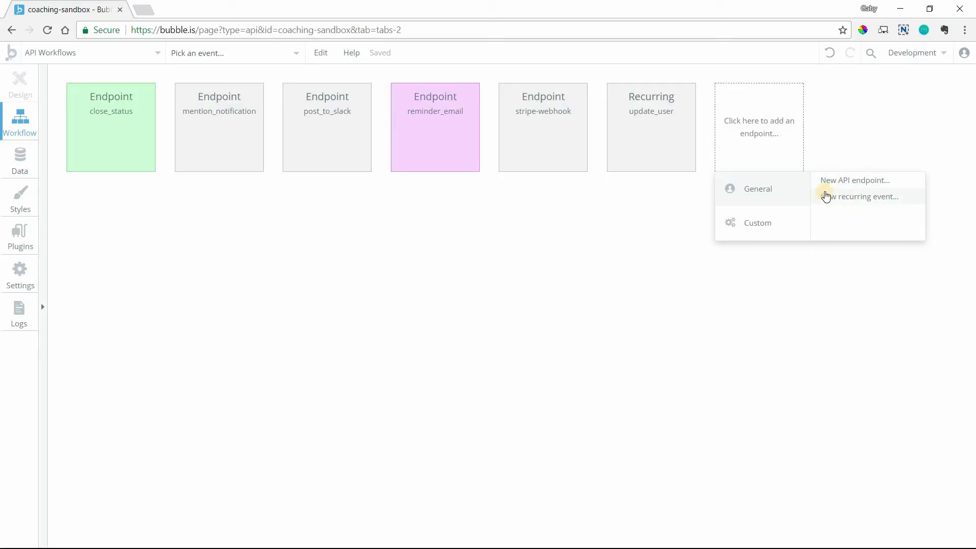
Create a new public API endpoint named new-endpoint.
click(853, 180)
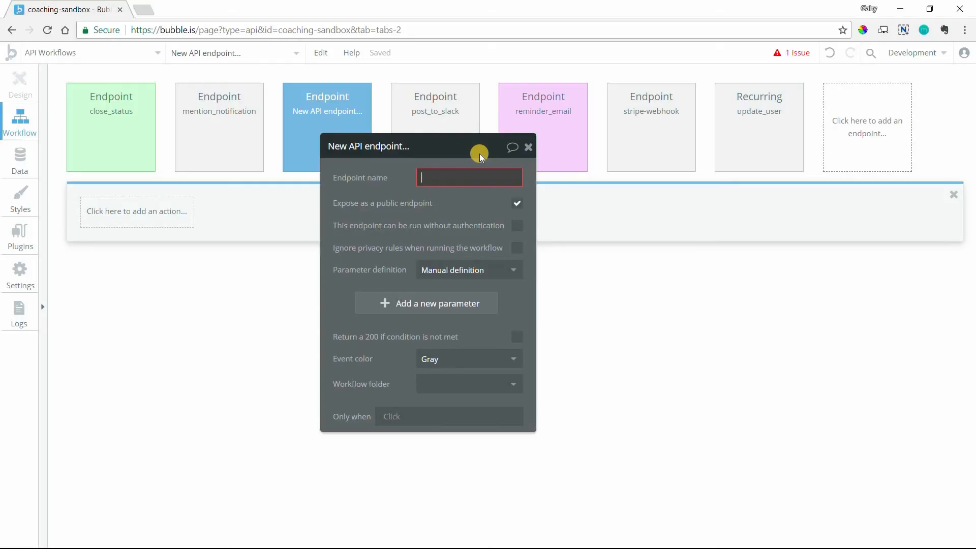
text(new-)
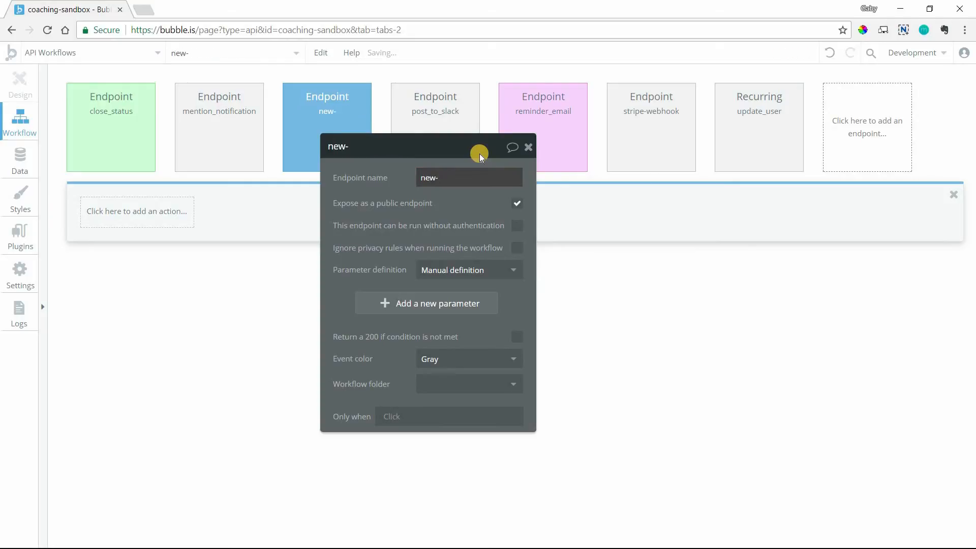
text(endpoint)
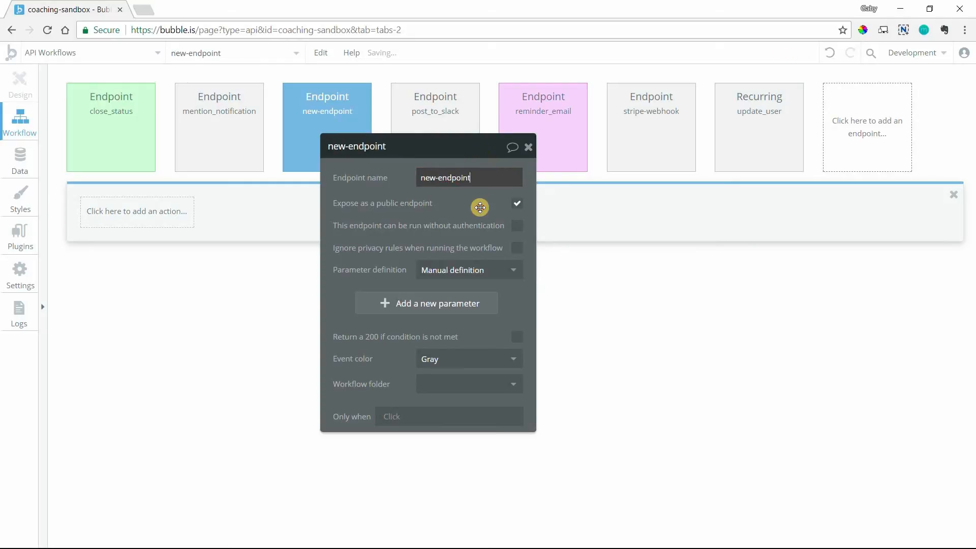
mouse_move(478, 220)
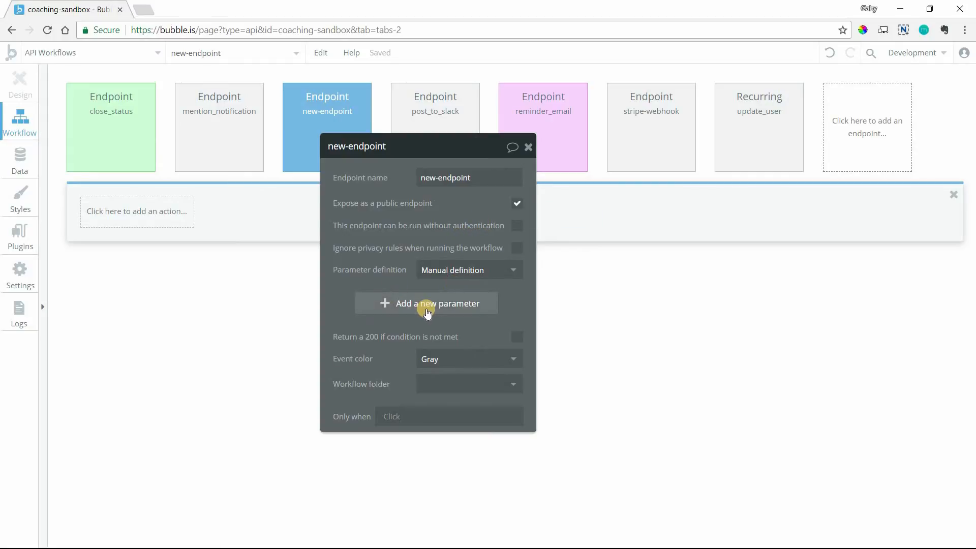
mouse_move(417, 237)
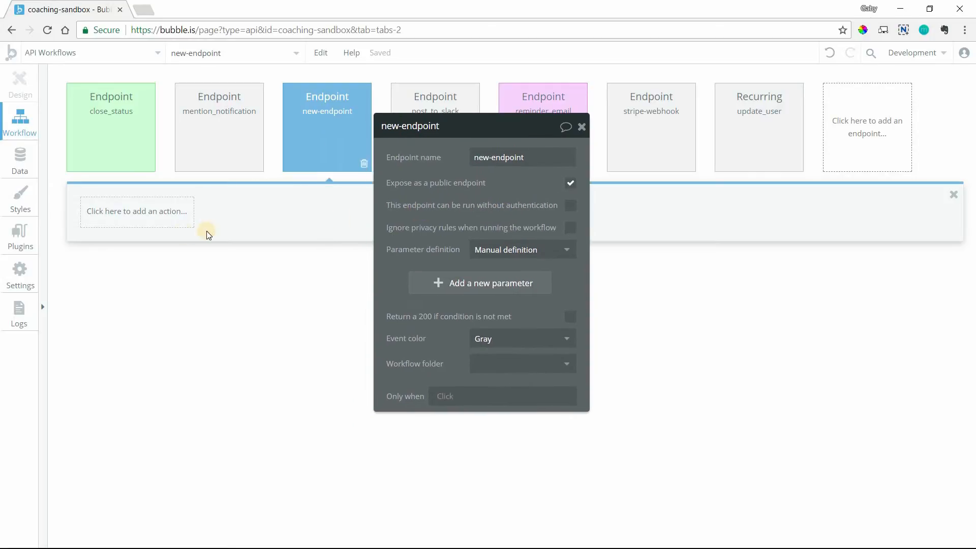
Review the endpoint's available actions without adding any.
click(136, 212)
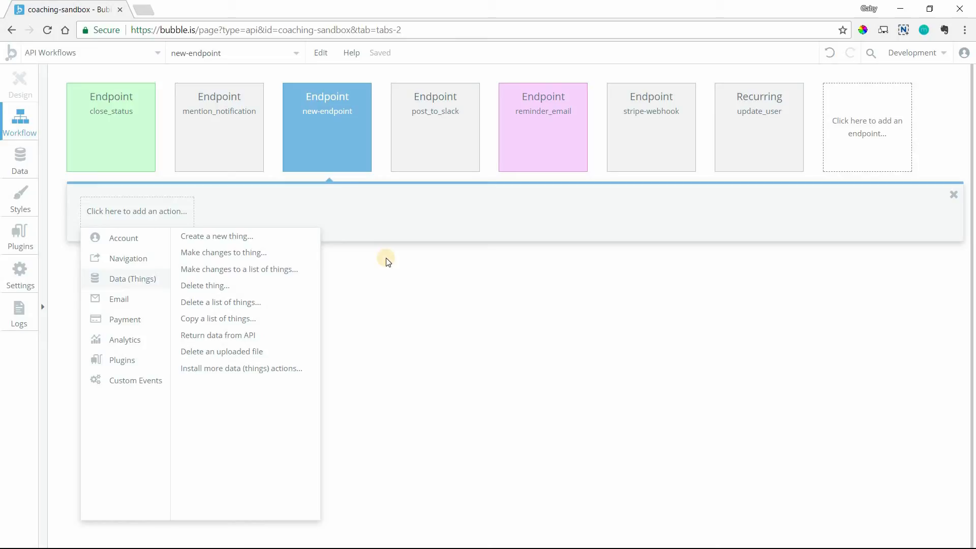
click(327, 127)
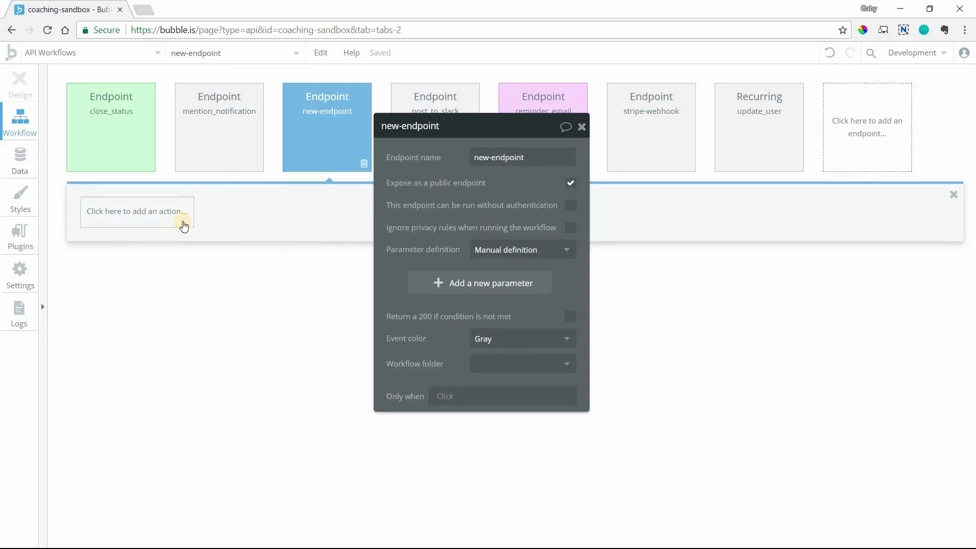
click(137, 212)
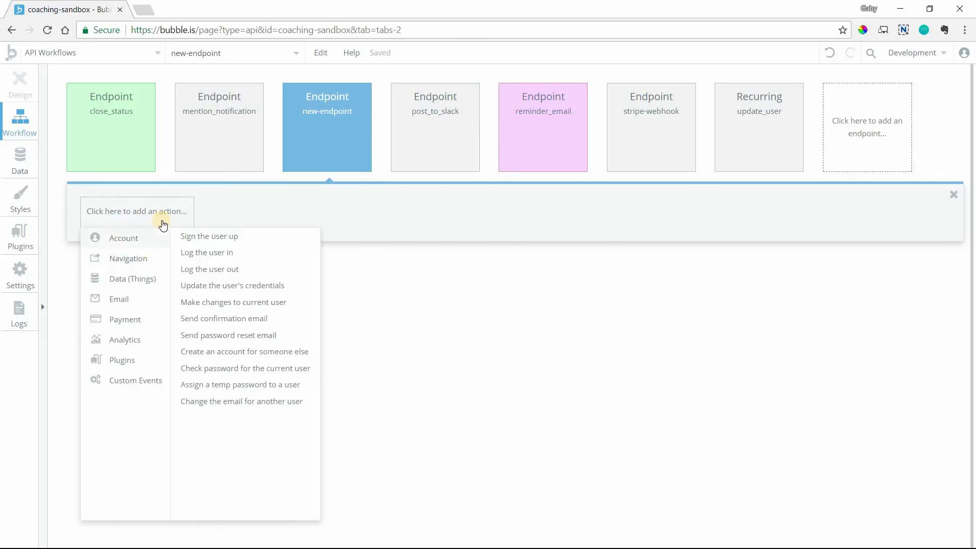
mouse_move(155, 232)
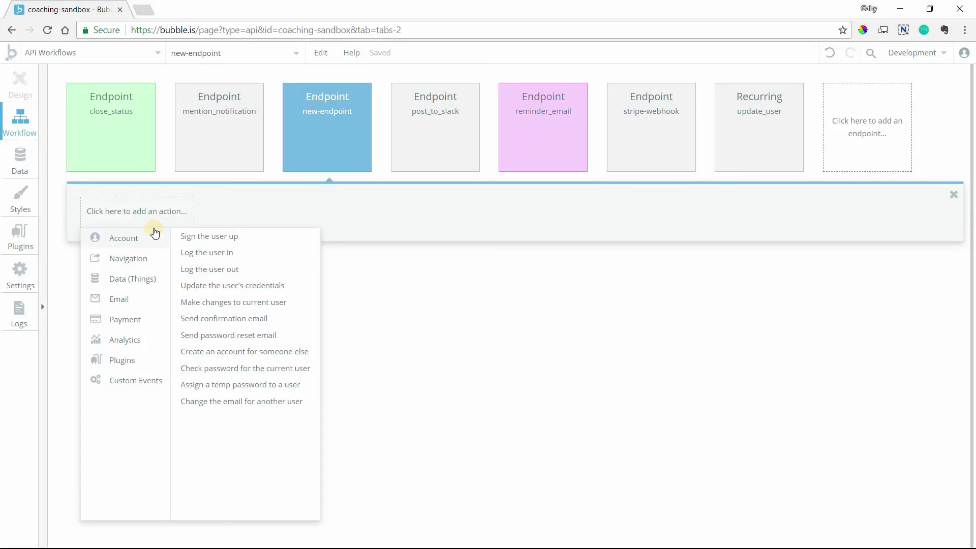
click(326, 124)
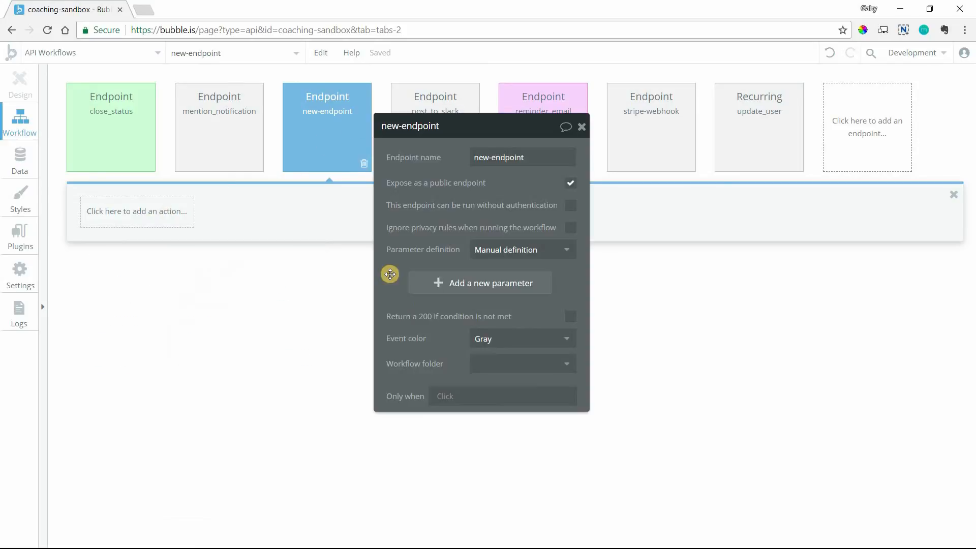
mouse_move(479, 295)
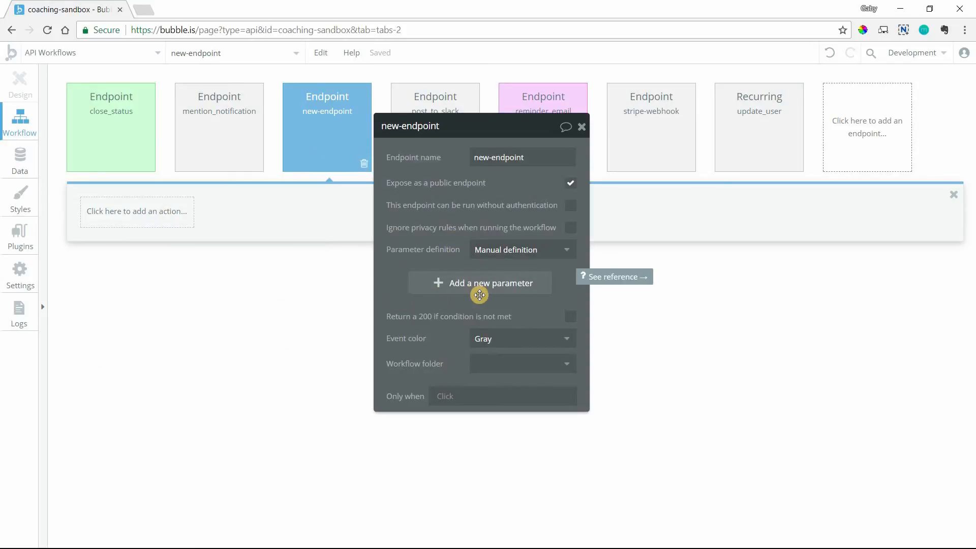
mouse_move(452, 215)
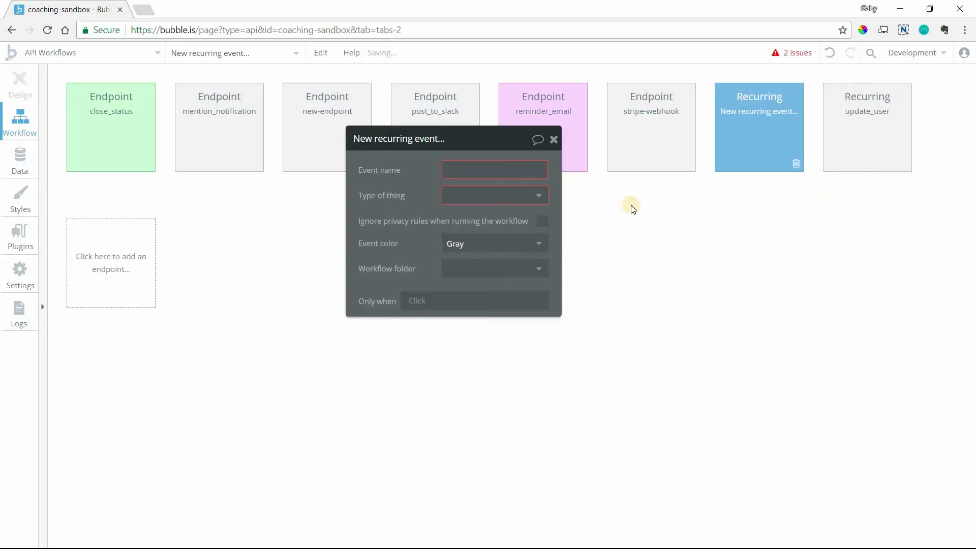
Name the new recurring event new-recurr.
text(n)
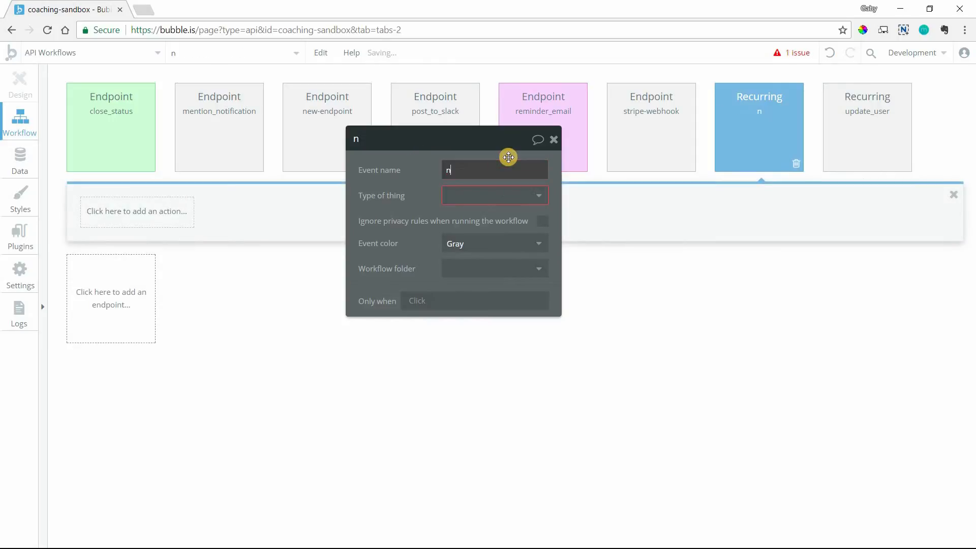
text(ew-recurr)
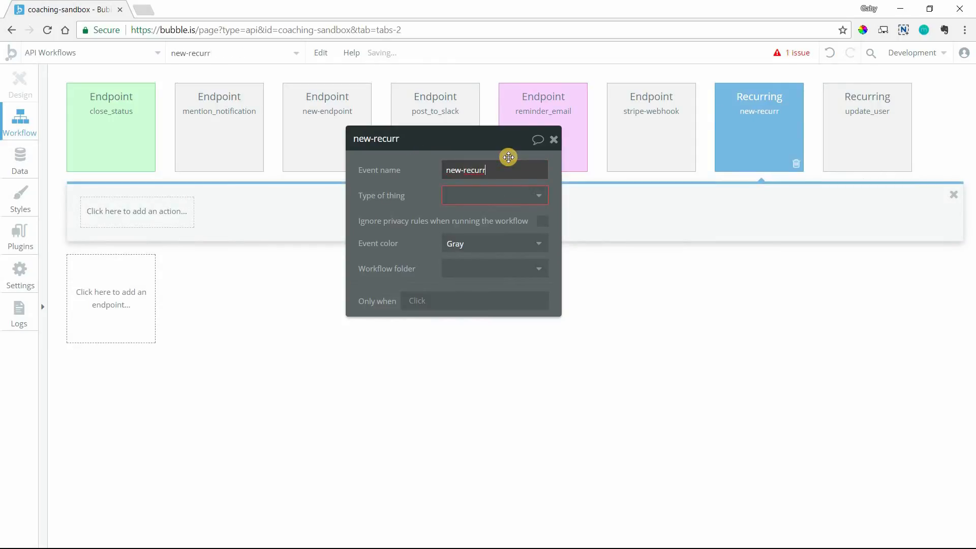
click(492, 196)
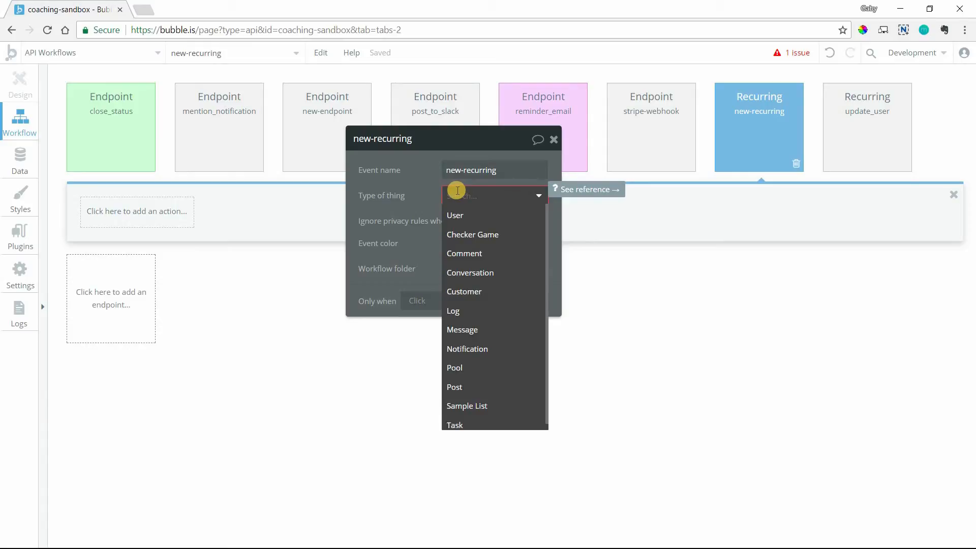
mouse_move(664, 165)
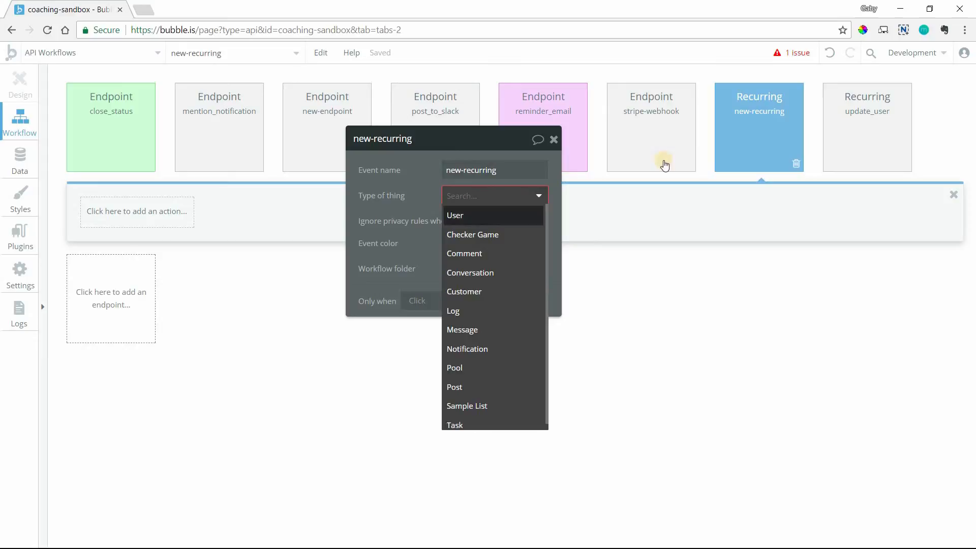
Set the recurring event's type of thing to Message and start adding an action.
click(455, 215)
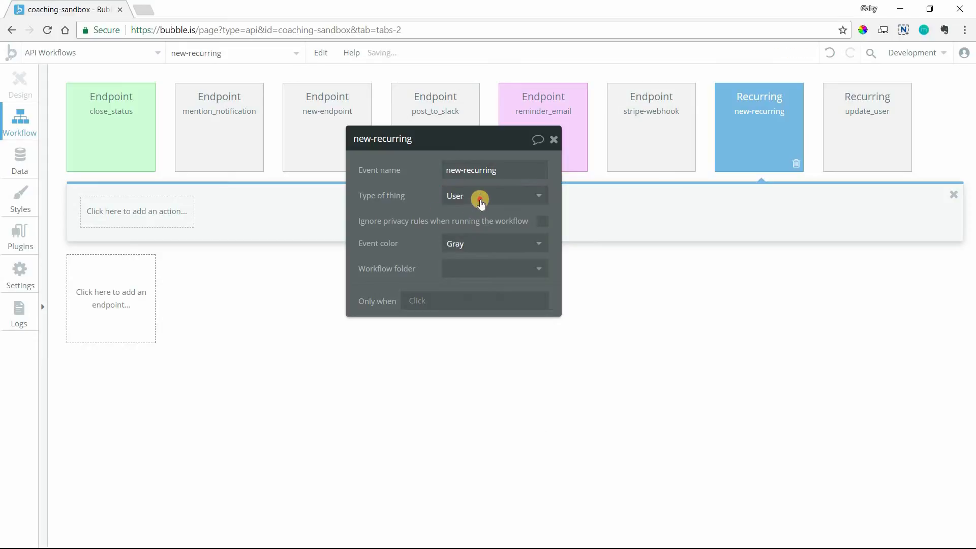
click(492, 195)
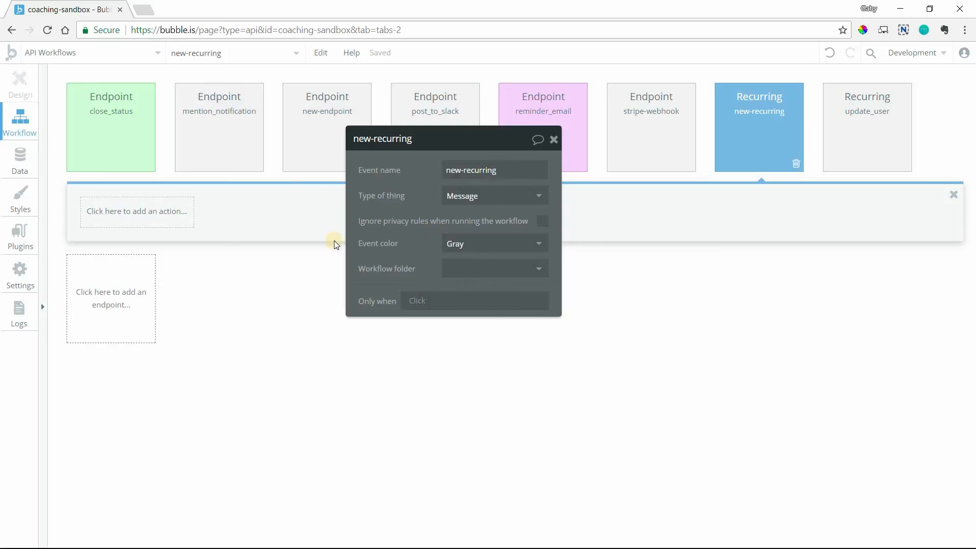
click(136, 212)
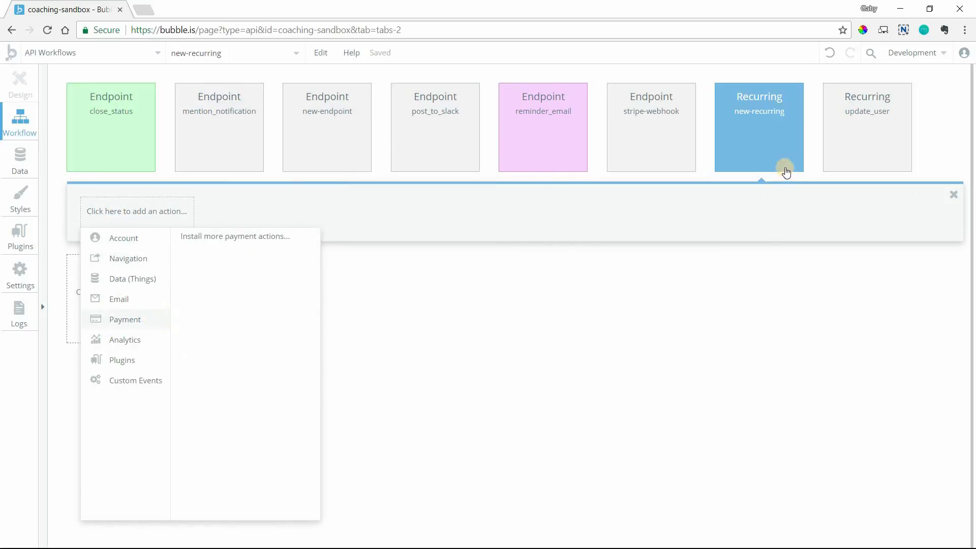
mouse_move(262, 135)
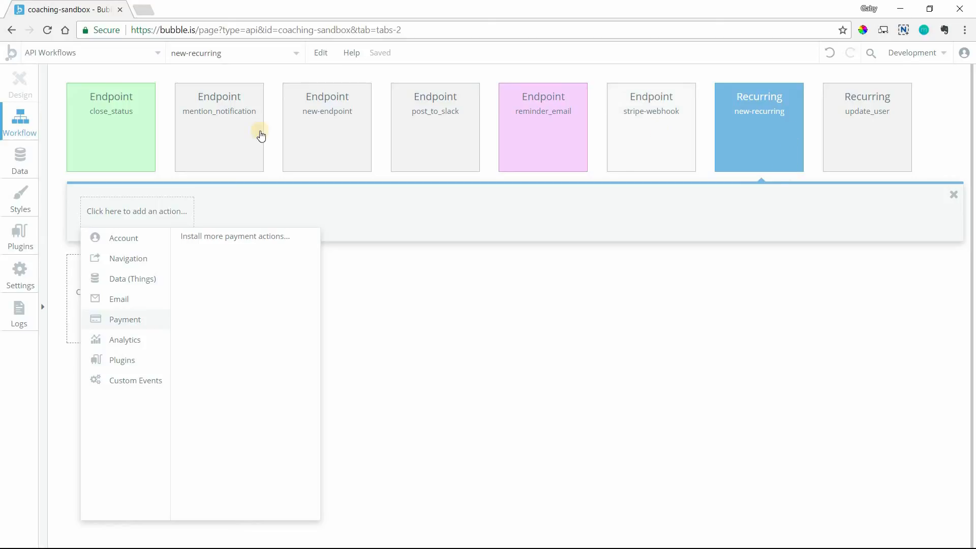
Return to the api-demo page and bring up the submit button's click workflow action choices.
click(90, 52)
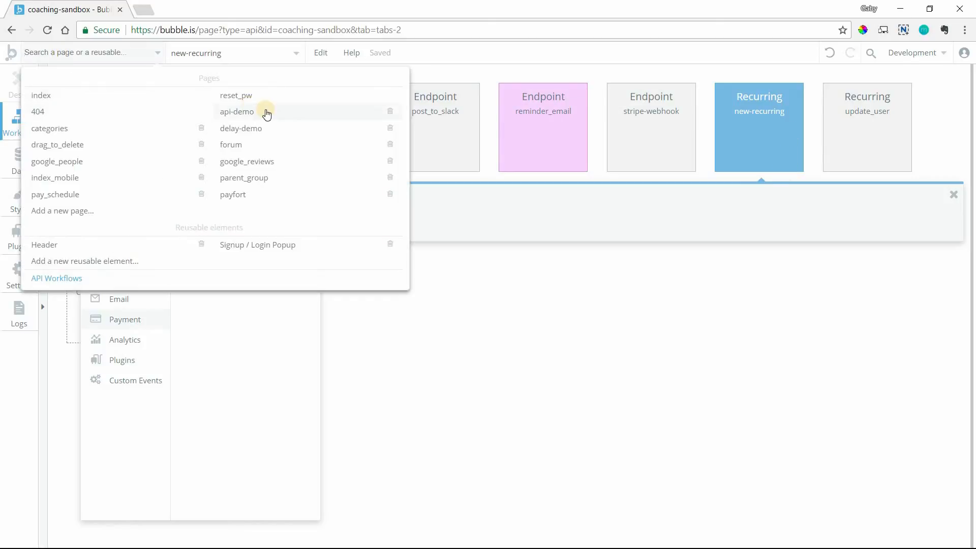
click(237, 112)
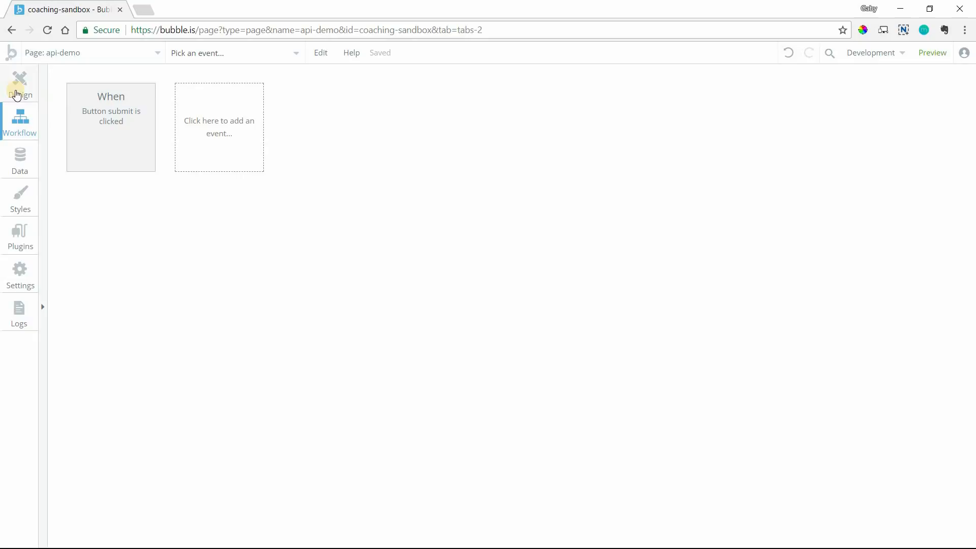
click(20, 84)
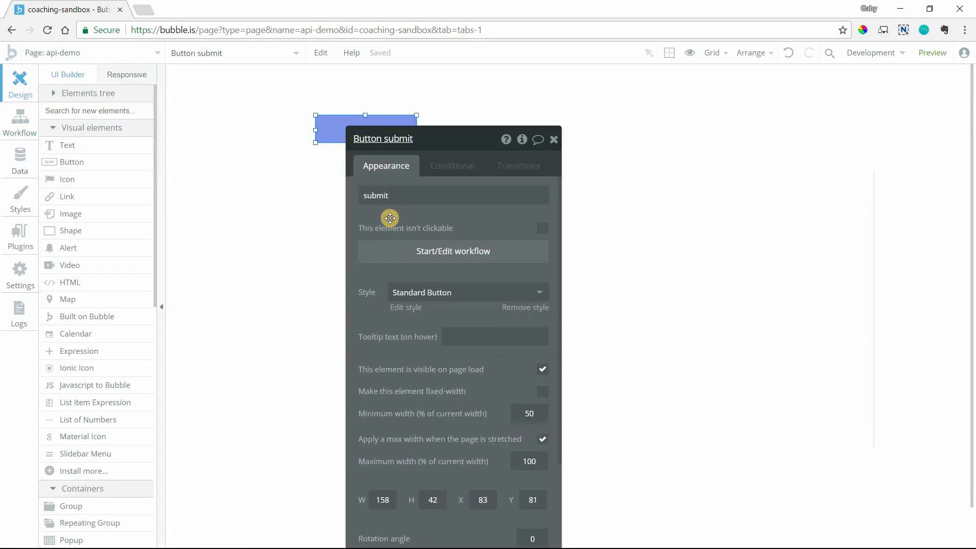
click(453, 251)
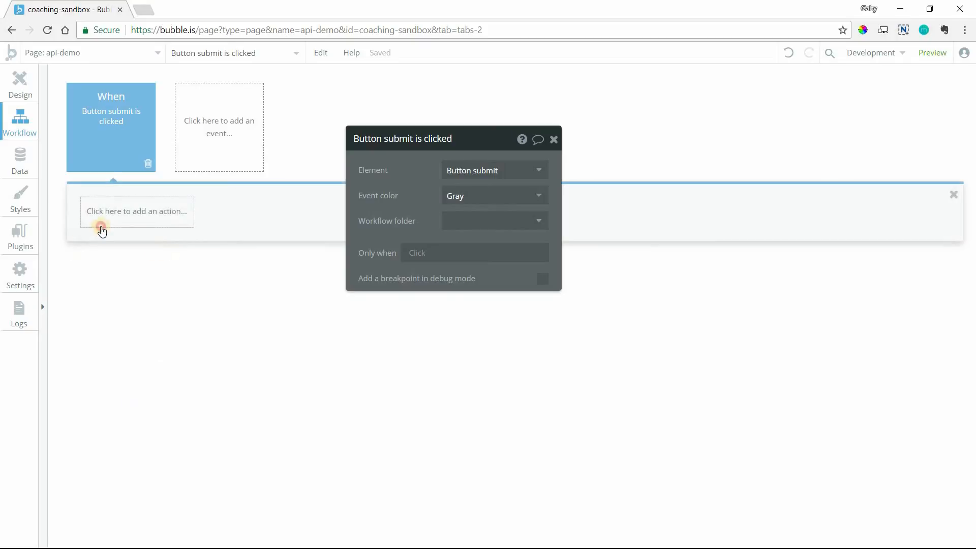
click(136, 212)
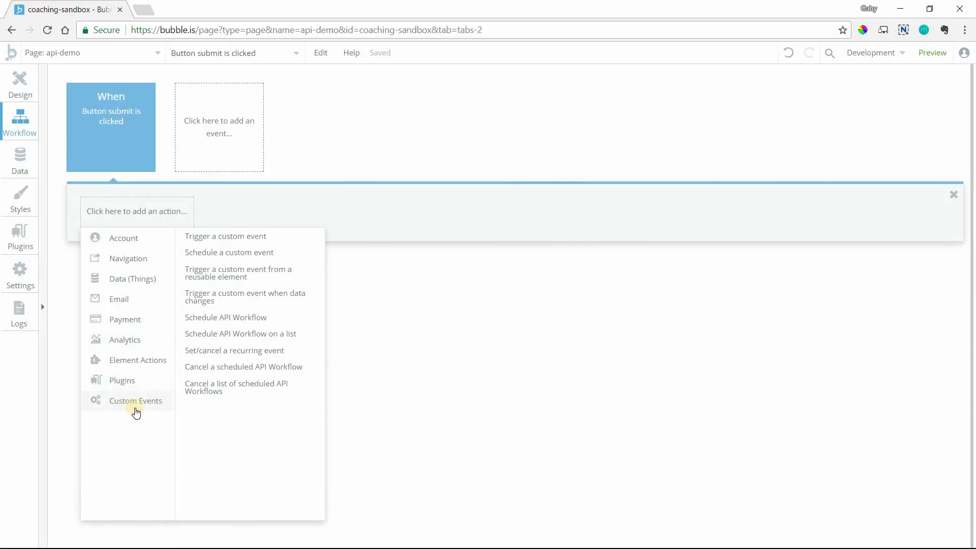
mouse_move(271, 317)
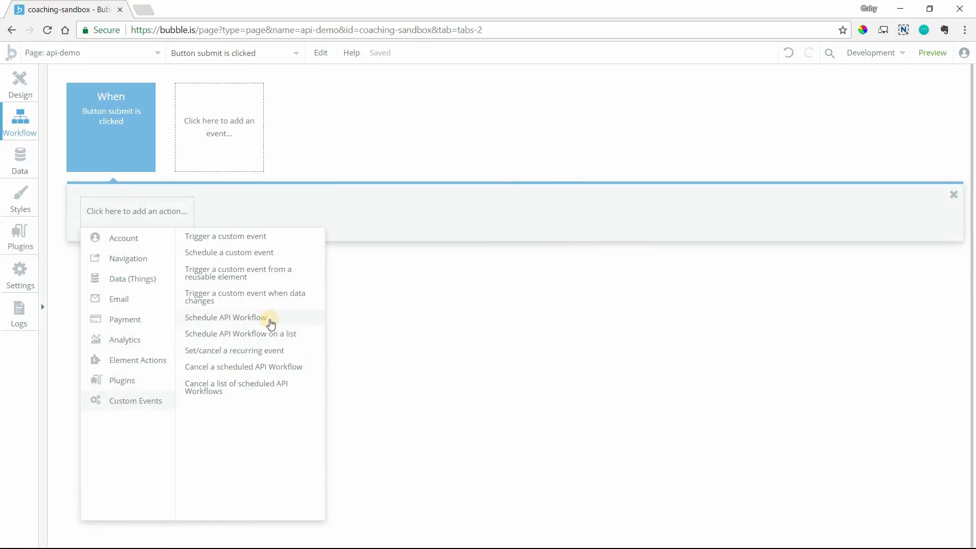
Add a Schedule API Workflow action as Step 1 of the submit button's workflow.
click(225, 317)
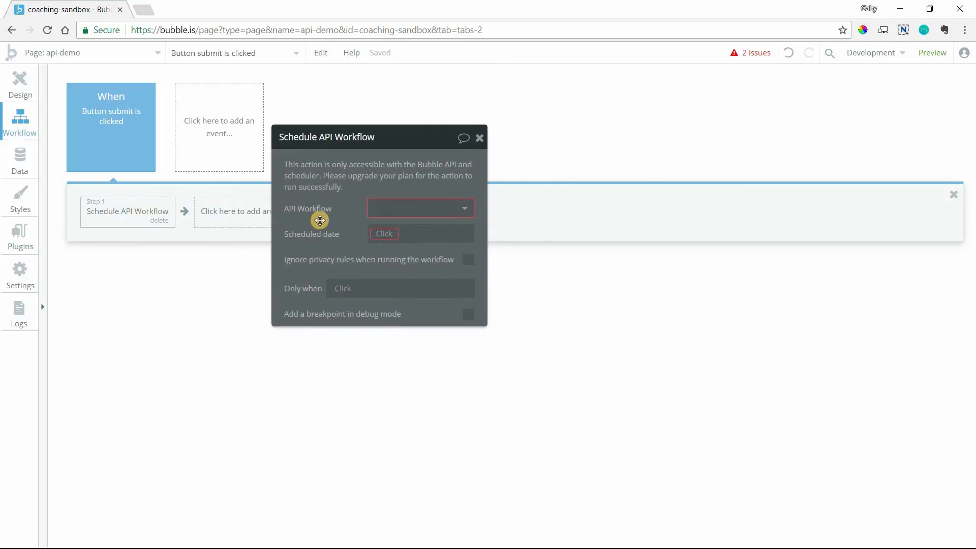
mouse_move(396, 190)
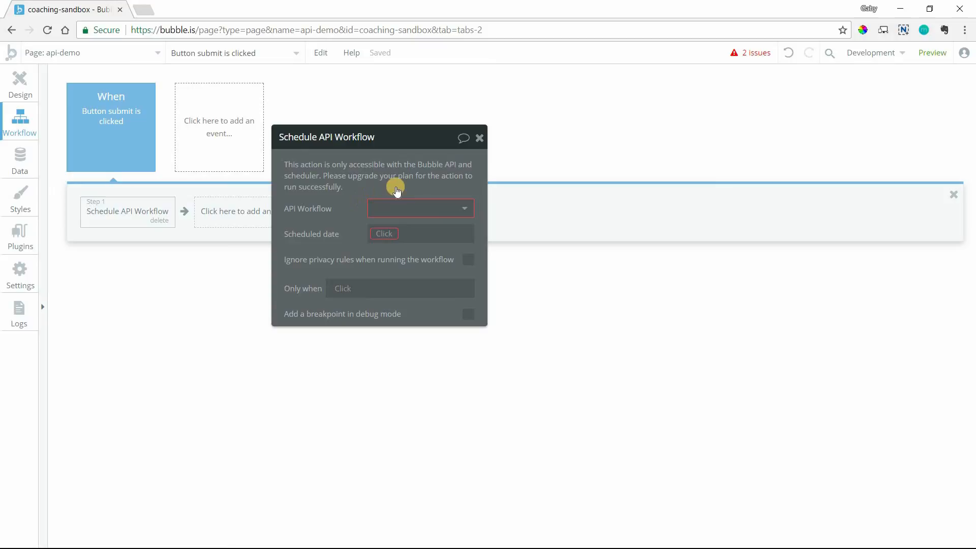
mouse_move(125, 111)
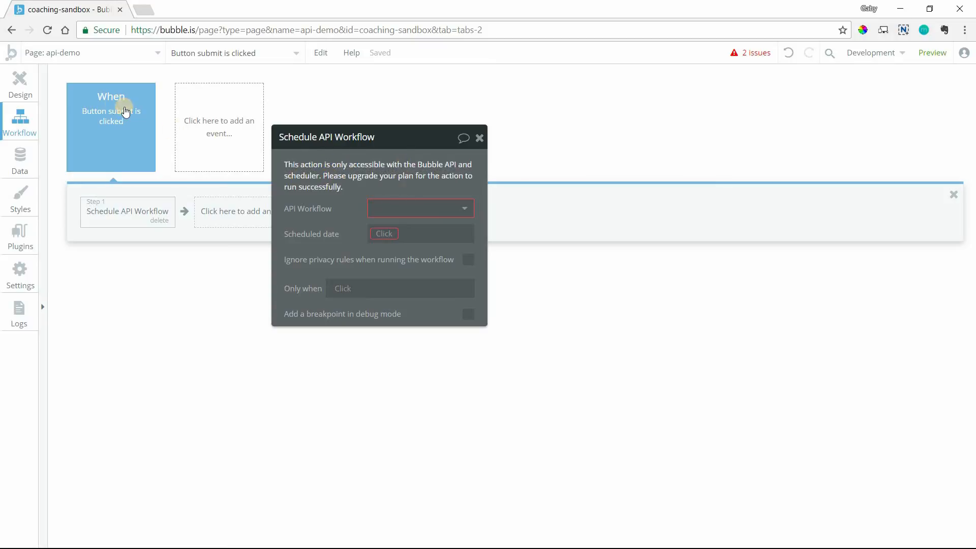
mouse_move(174, 258)
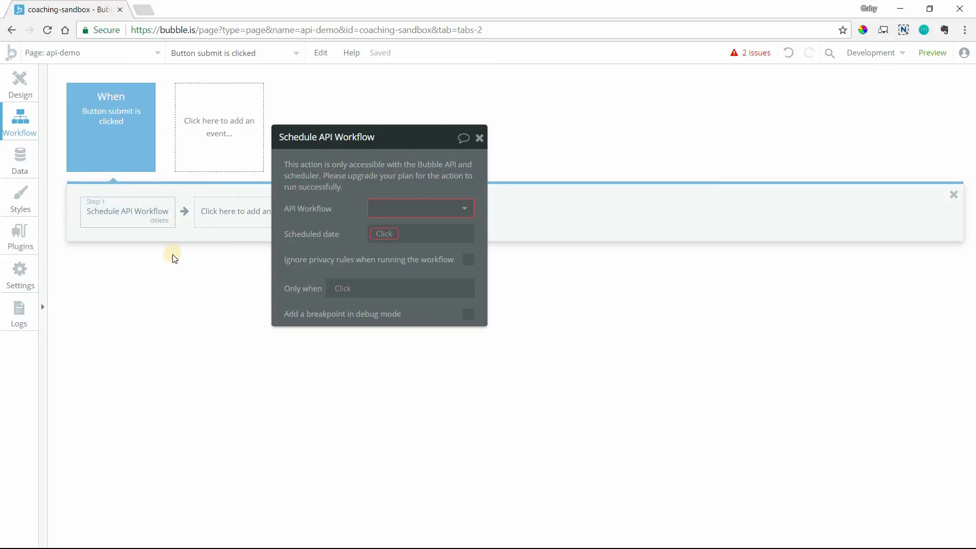
mouse_move(174, 272)
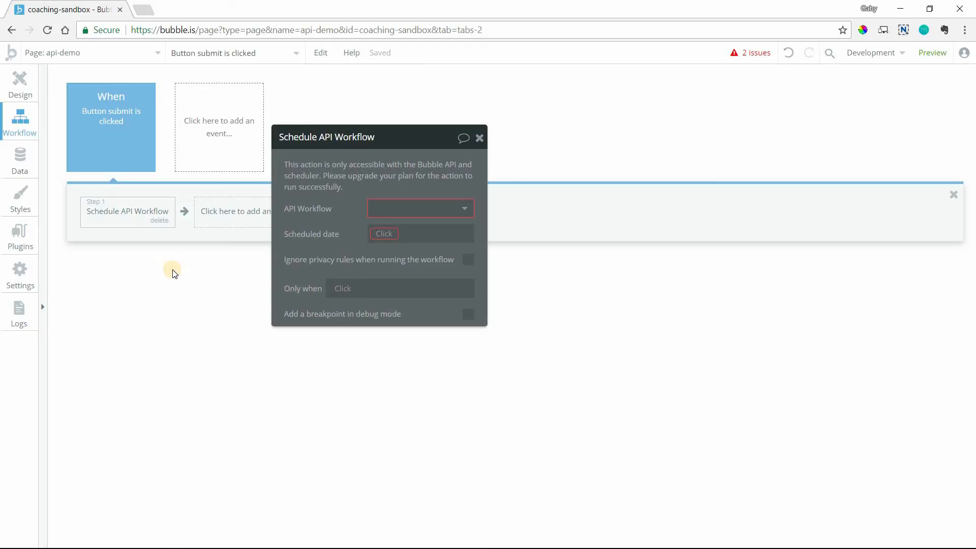
mouse_move(253, 236)
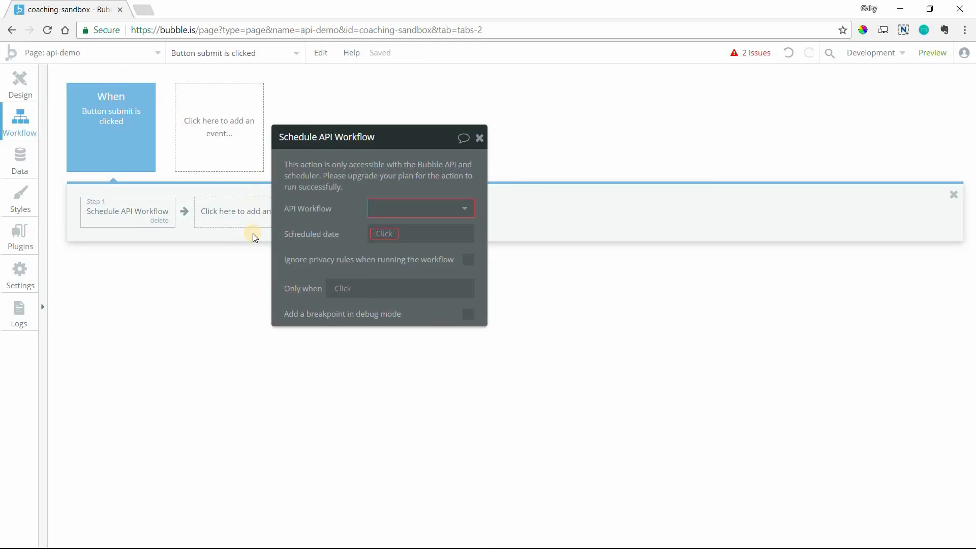
mouse_move(21, 160)
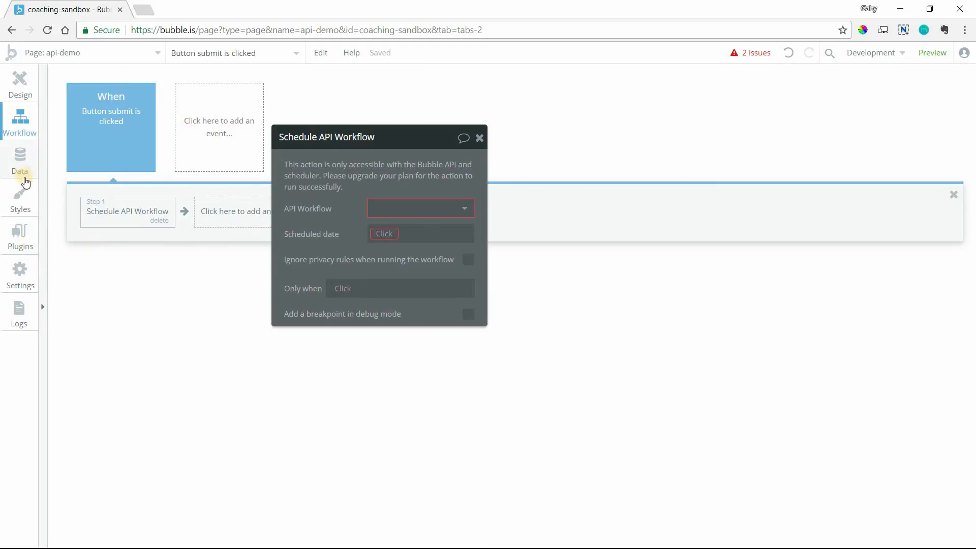
mouse_move(320, 173)
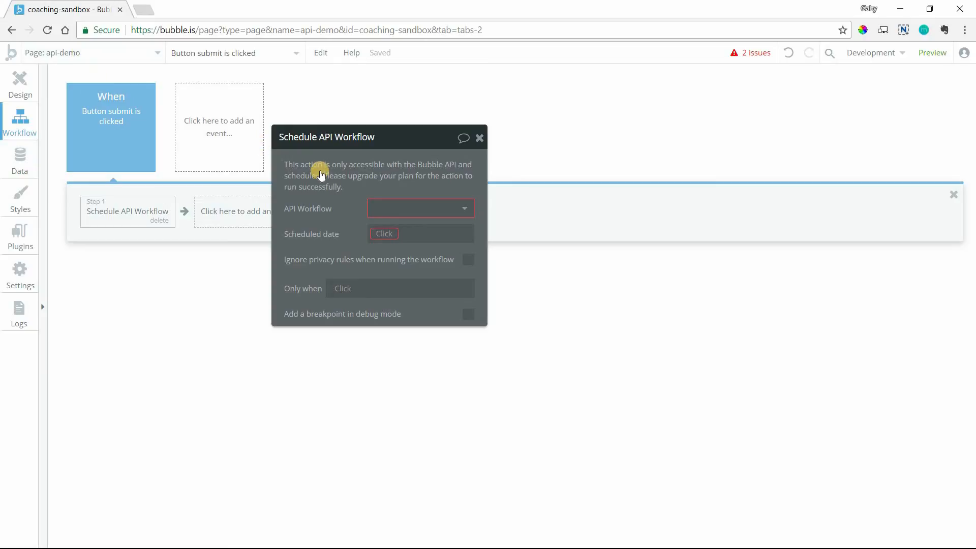
mouse_move(309, 210)
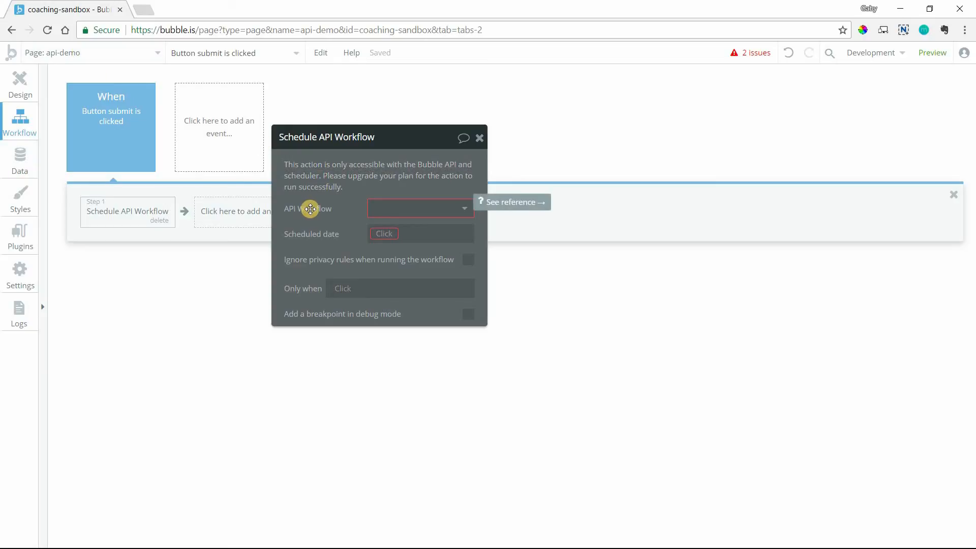
mouse_move(334, 201)
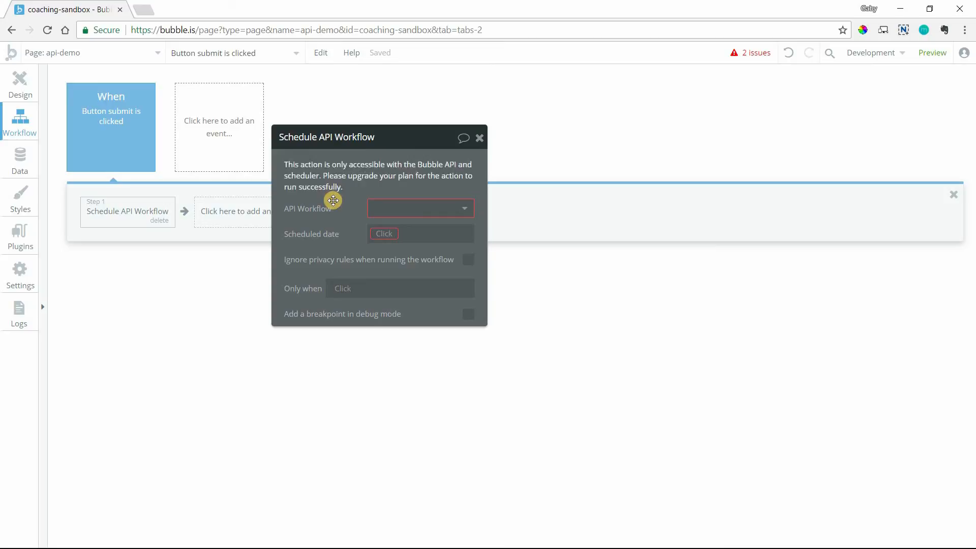
Schedule the close_status API workflow for Current date/time.
click(420, 208)
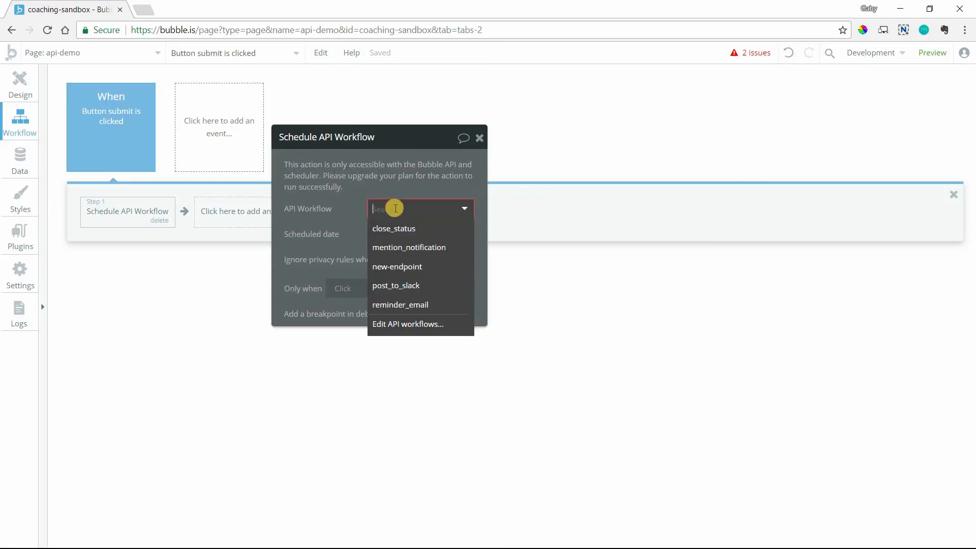
mouse_move(404, 247)
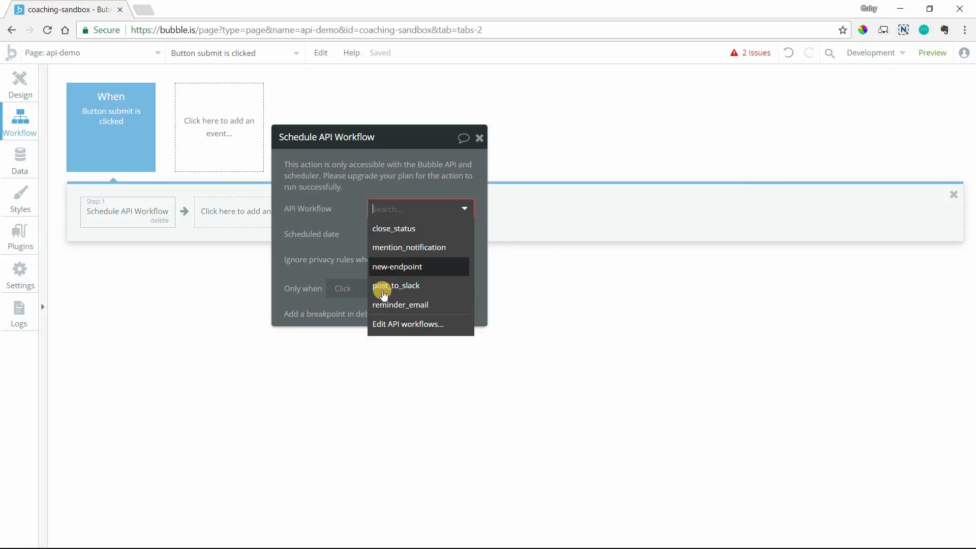
mouse_move(443, 228)
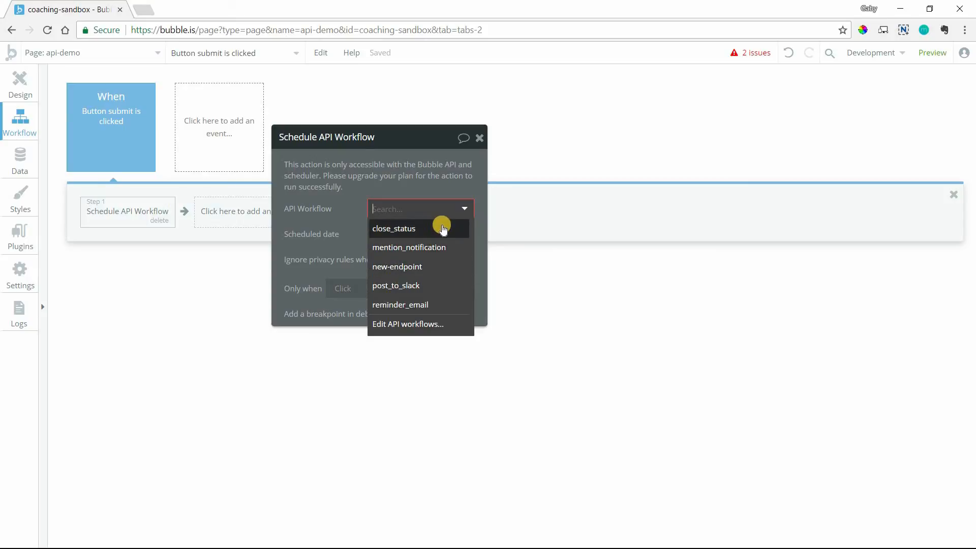
mouse_move(425, 241)
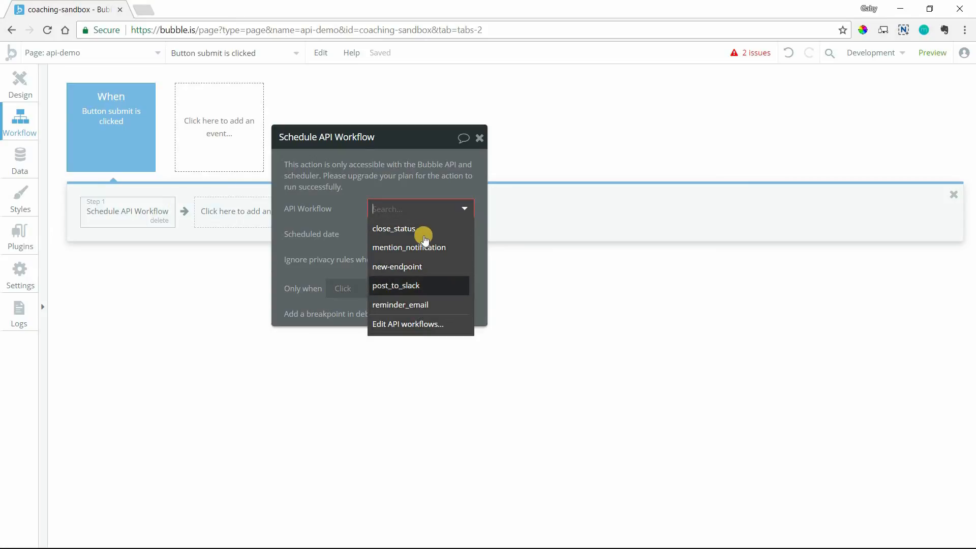
click(393, 228)
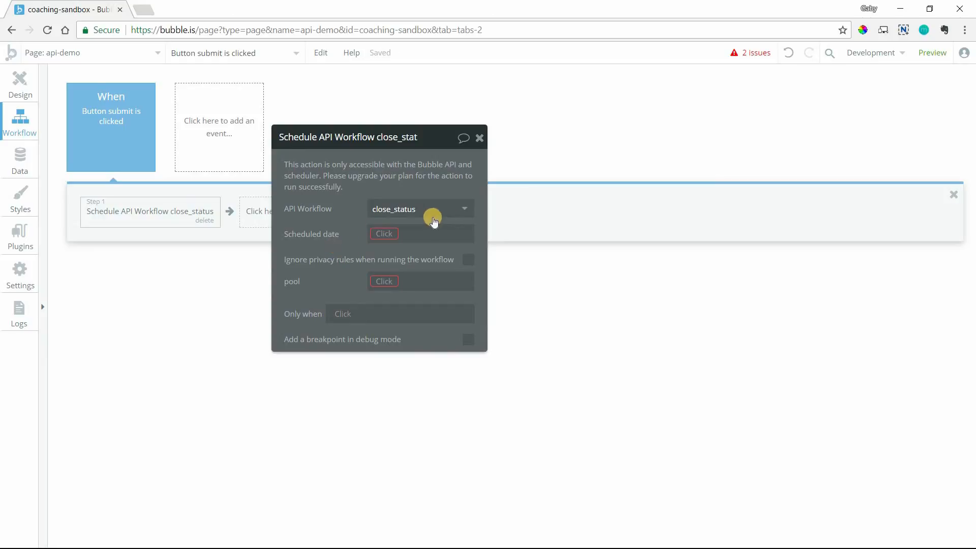
click(384, 234)
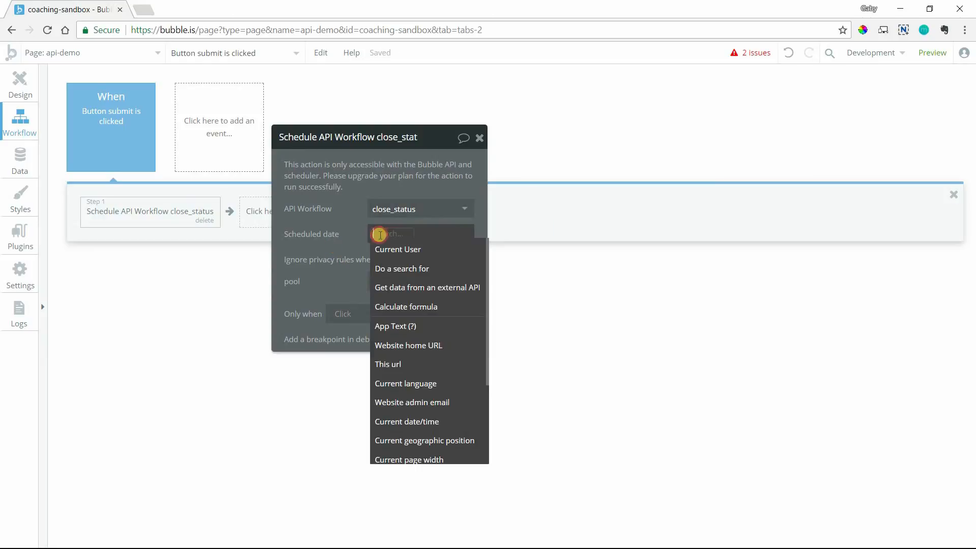
click(407, 421)
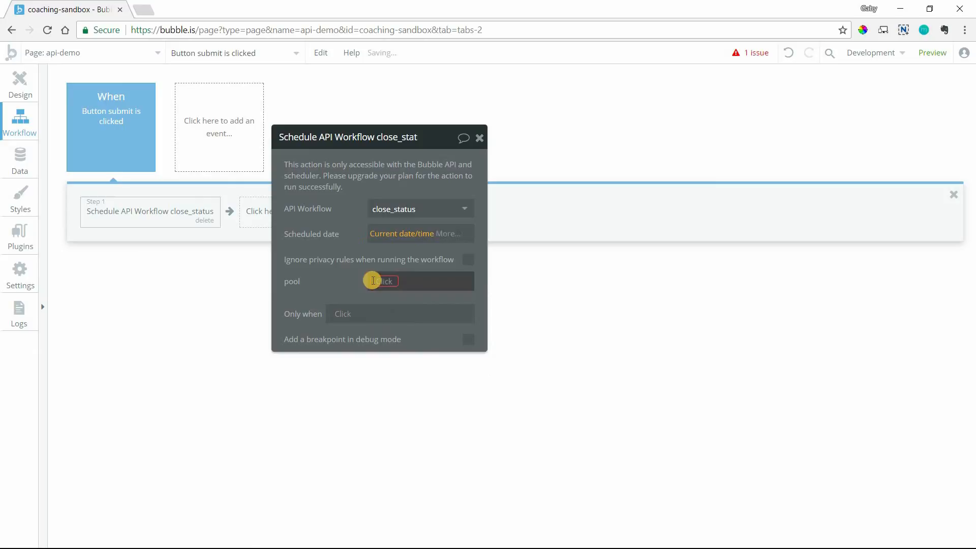
mouse_move(400, 240)
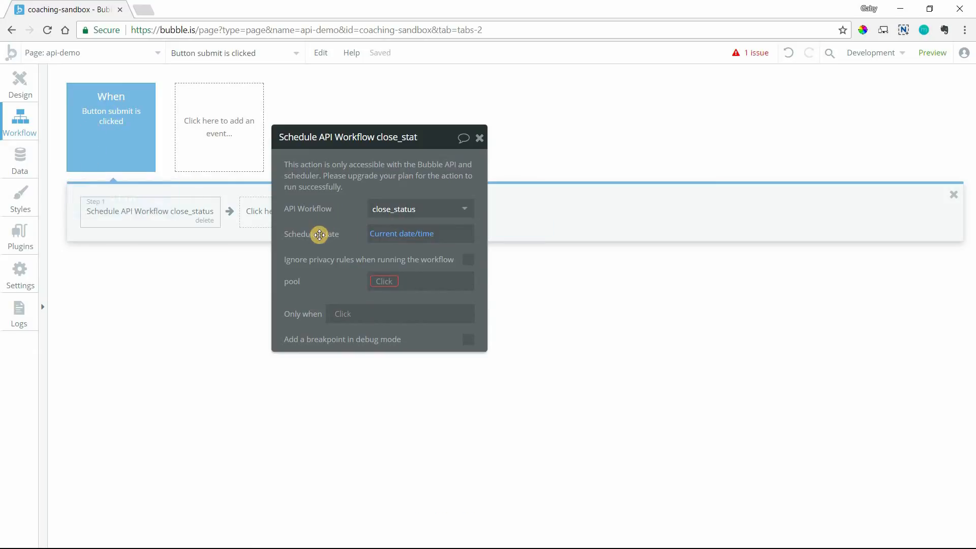
Extend the scheduled date to Current date/time +(days): 2, then head to the app's logs.
click(402, 233)
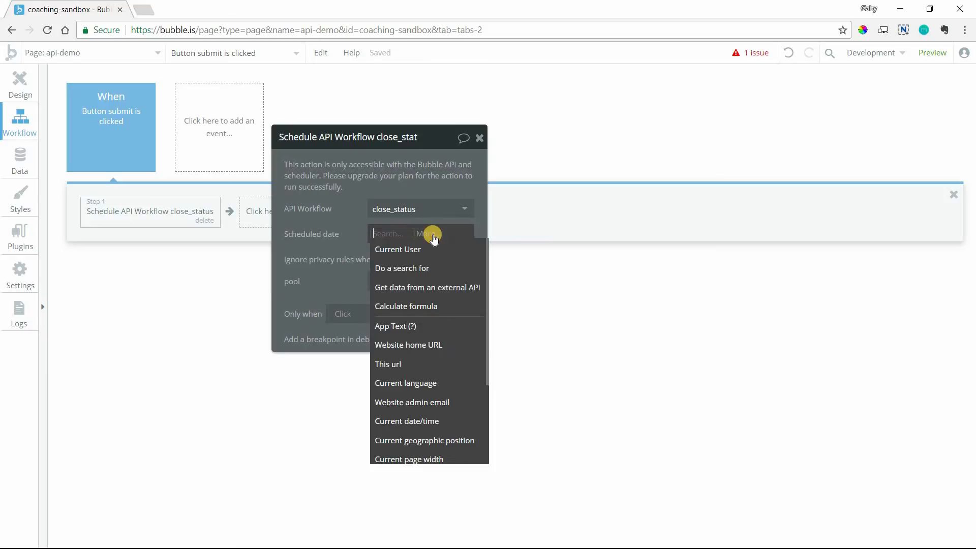
click(406, 421)
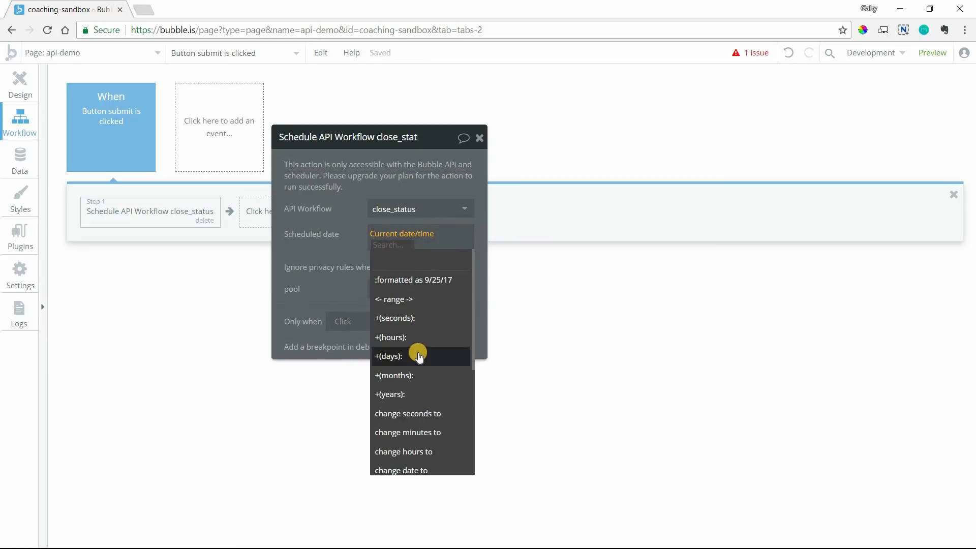
click(389, 356)
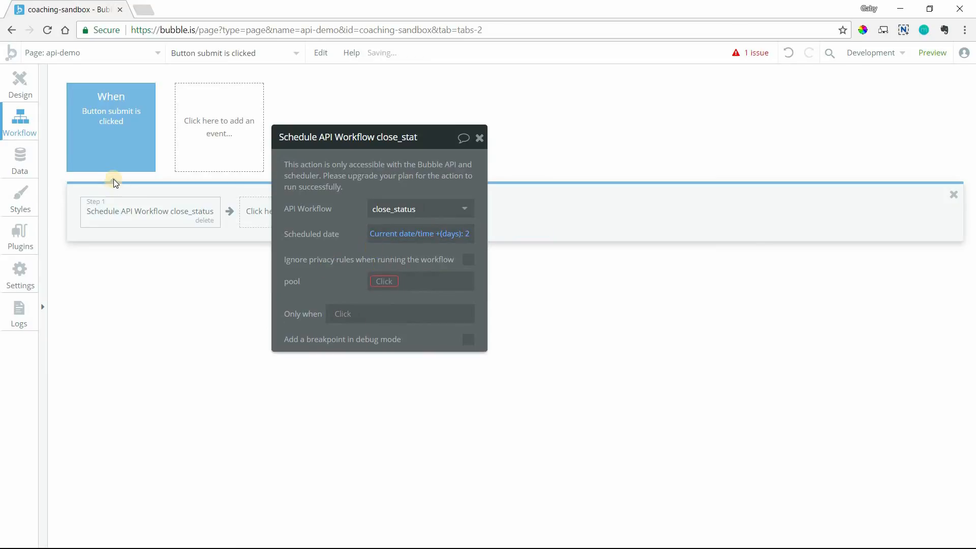
mouse_move(296, 223)
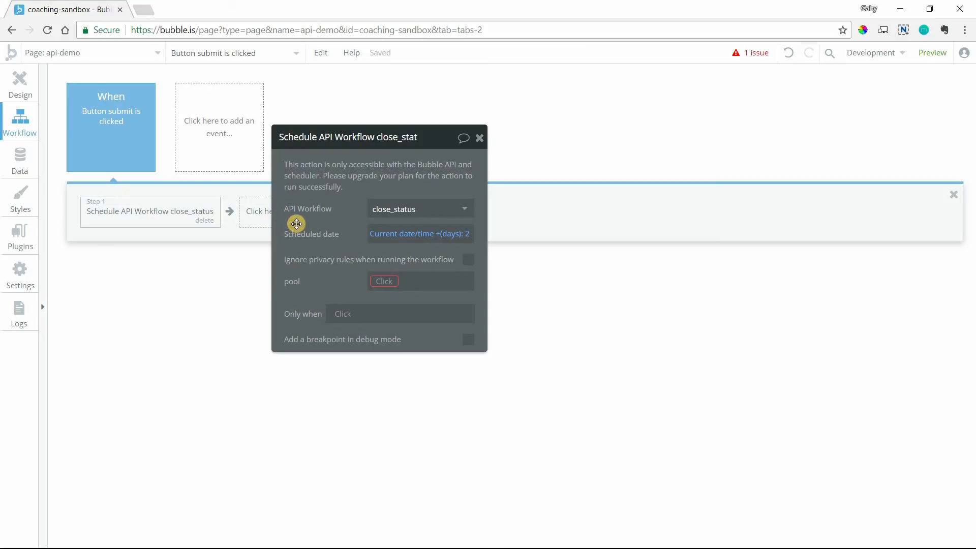
mouse_move(305, 226)
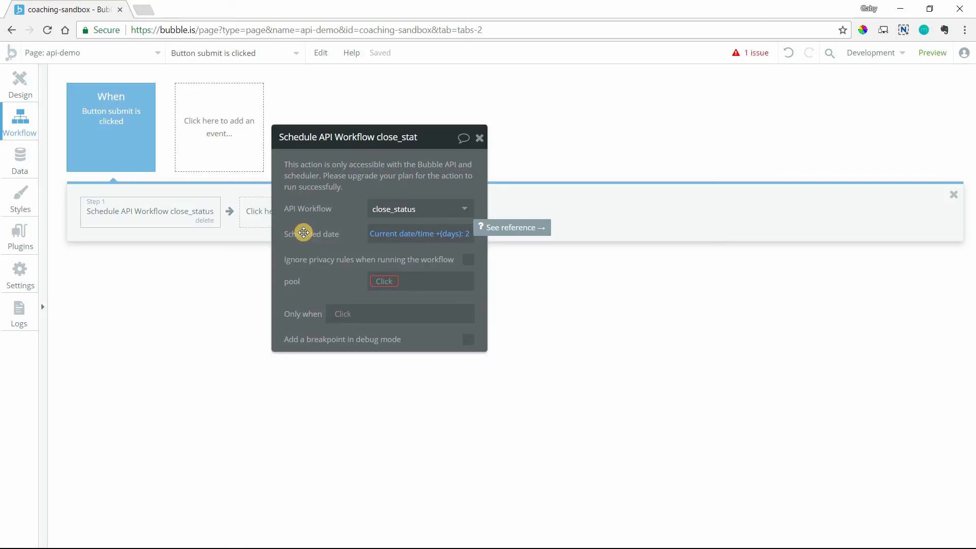
mouse_move(5, 337)
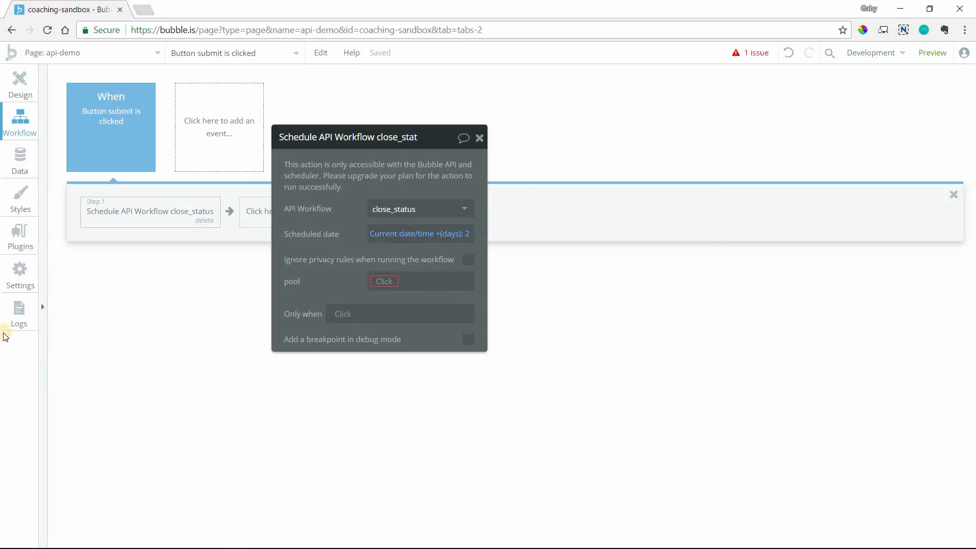
click(20, 311)
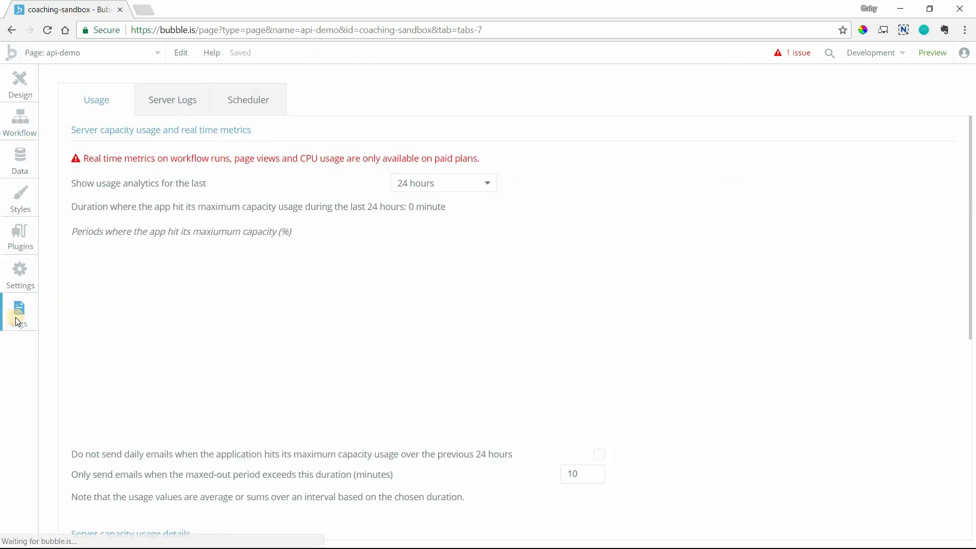
Check the Scheduler log's empty list of upcoming workflows and return to the button workflow.
click(249, 99)
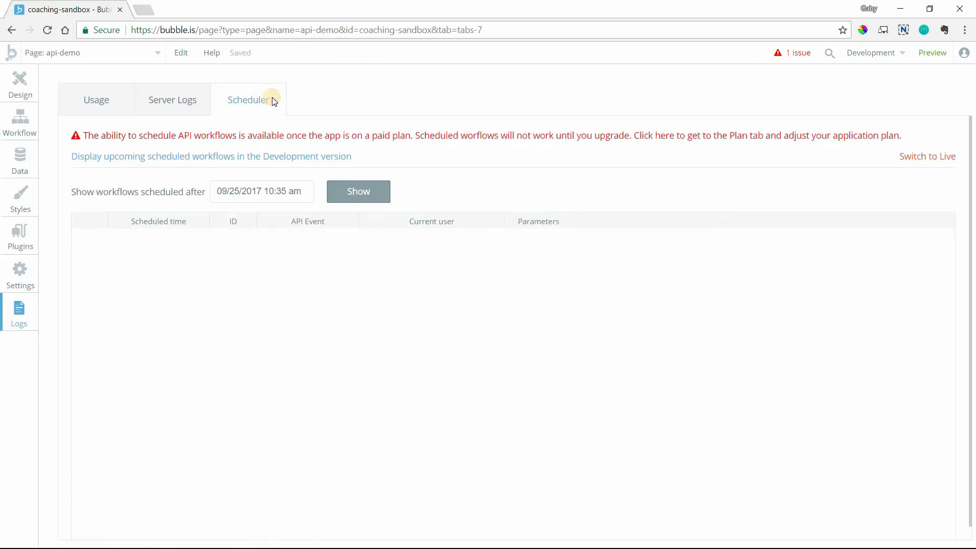
mouse_move(358, 191)
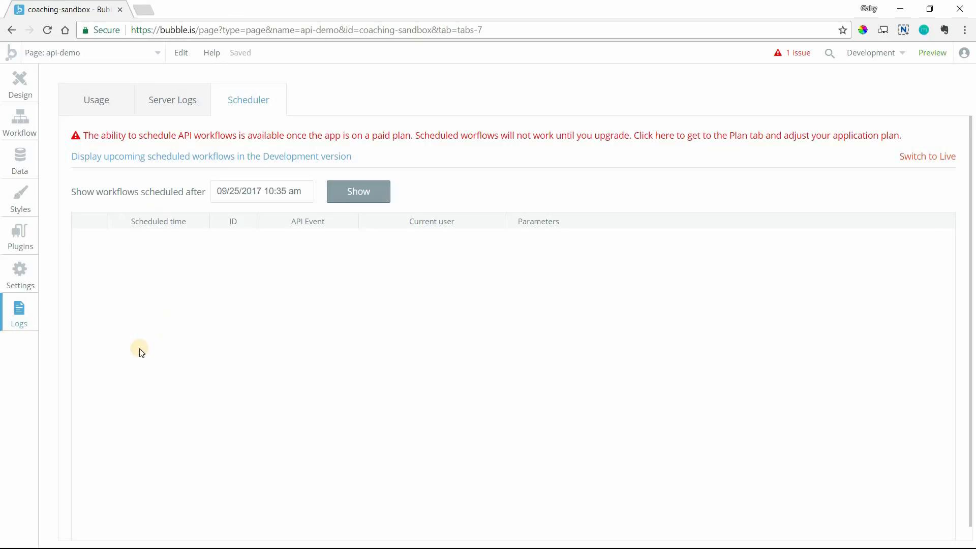
mouse_move(195, 279)
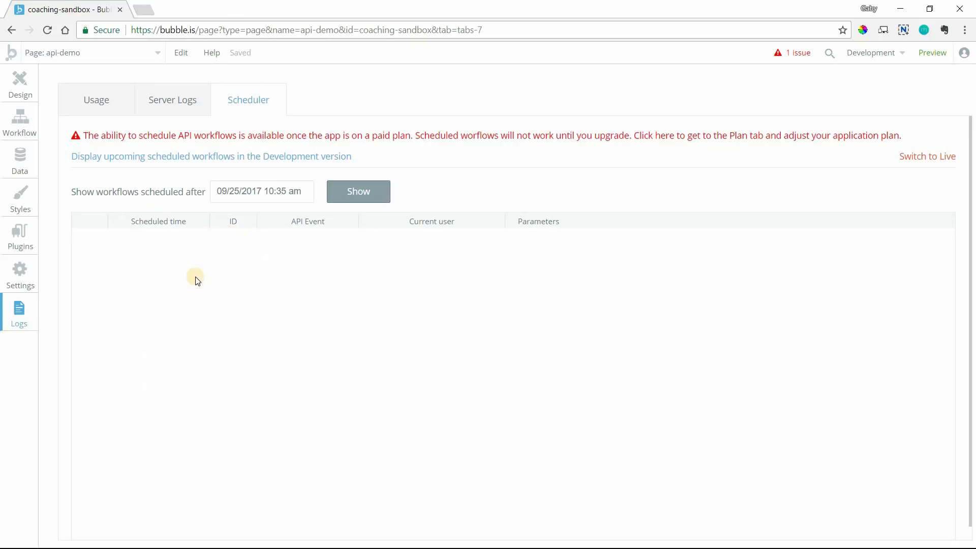
mouse_move(188, 241)
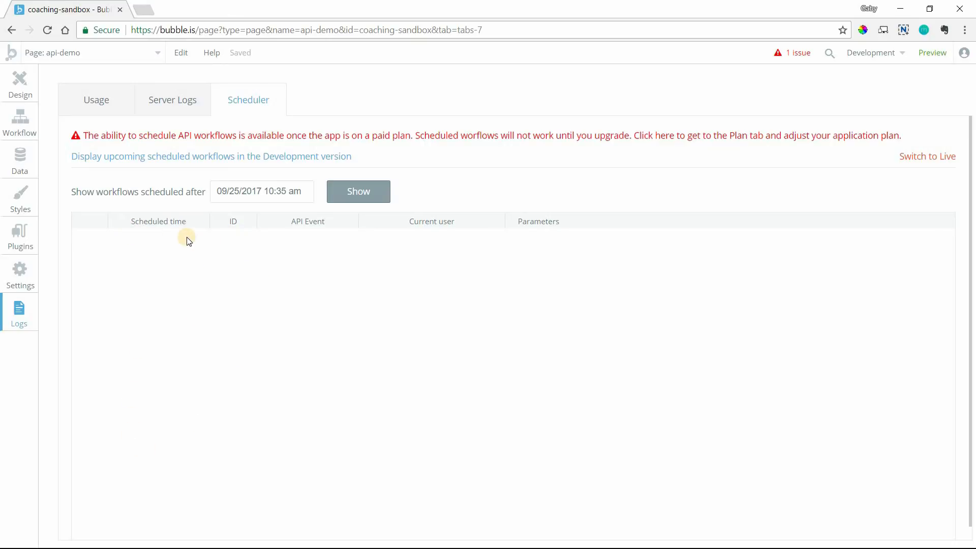
mouse_move(184, 260)
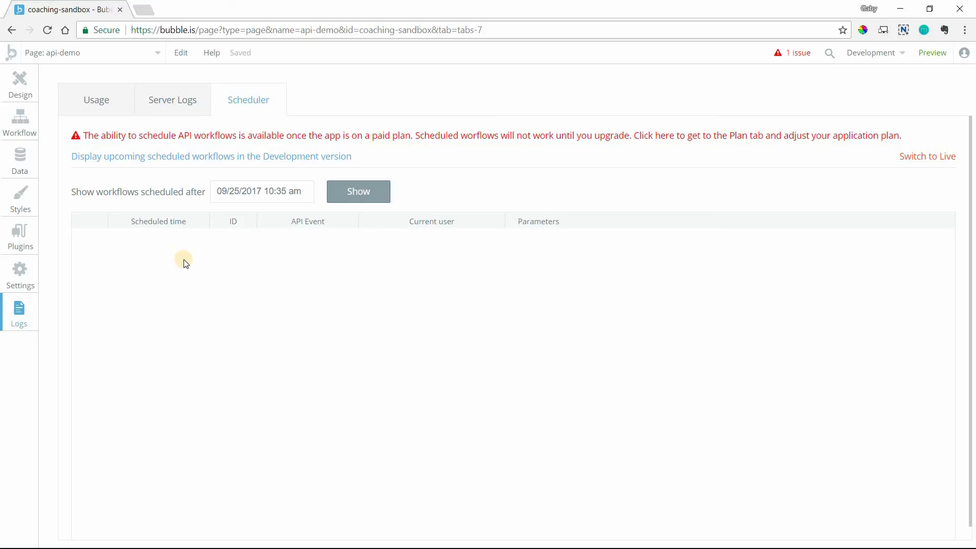
mouse_move(109, 240)
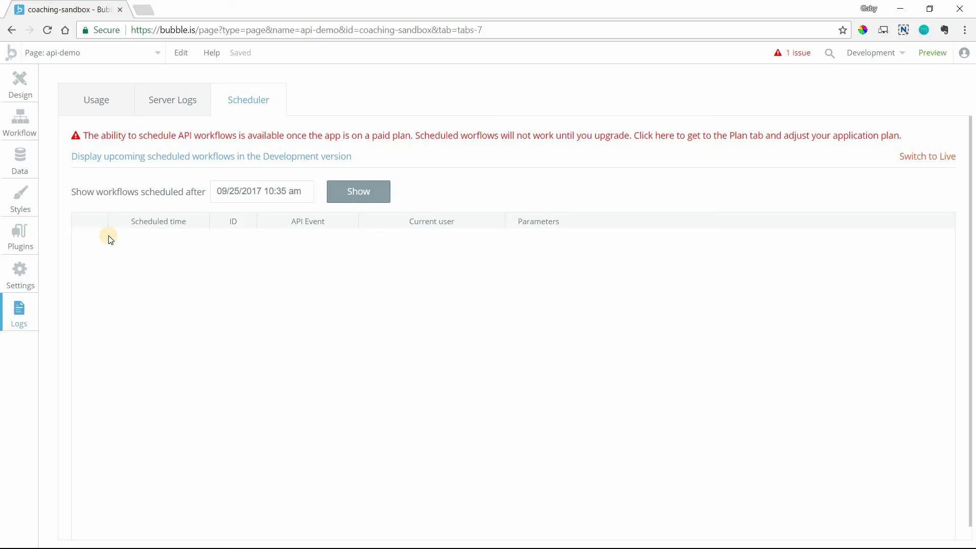
click(19, 121)
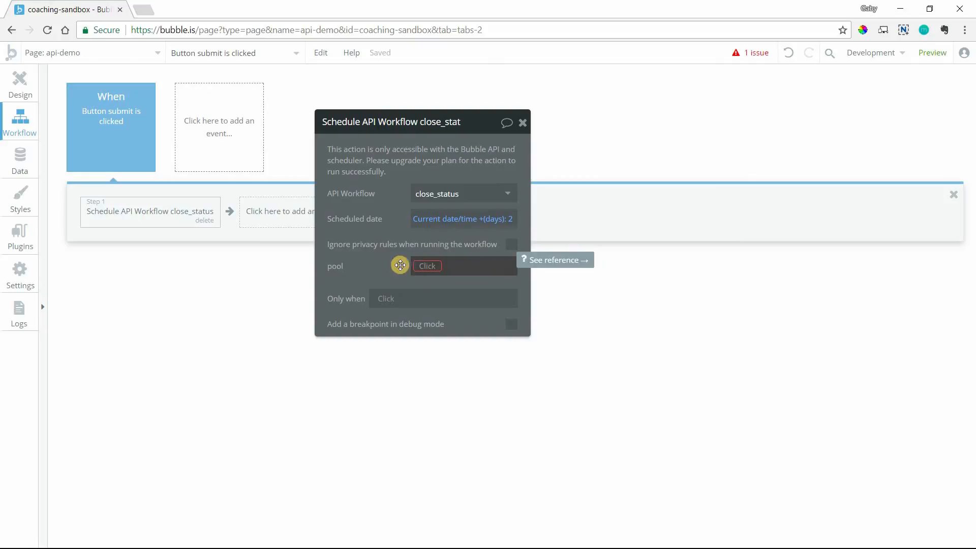
Start adding another action after the close_status scheduling step.
click(295, 211)
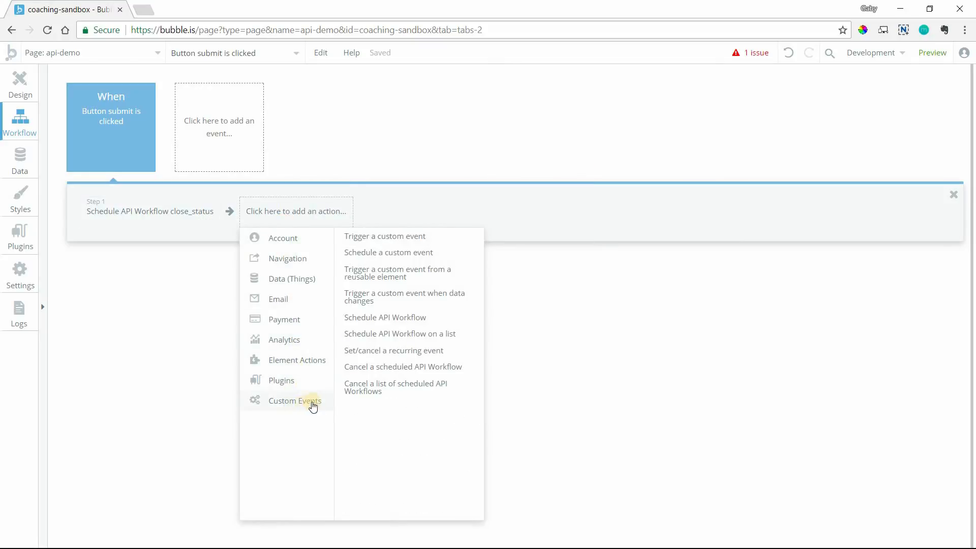
mouse_move(394, 350)
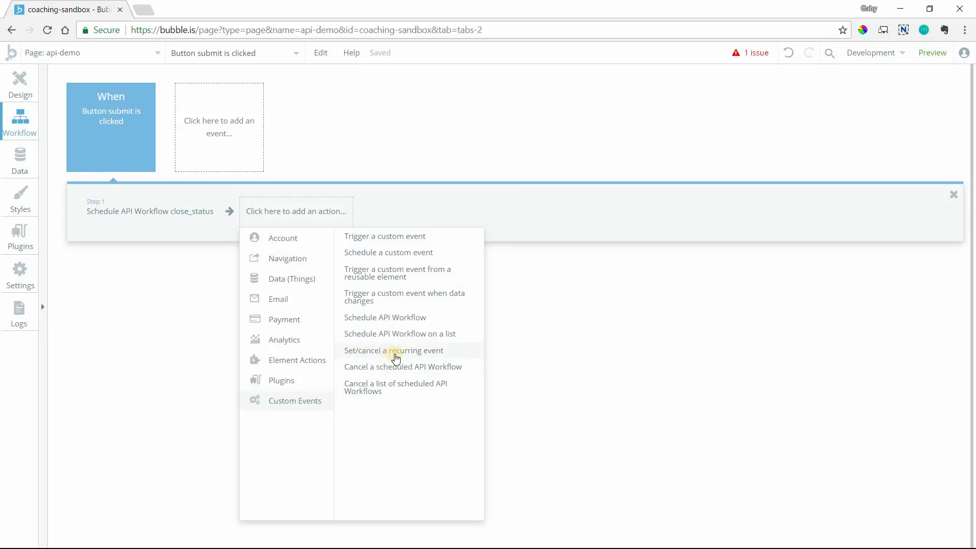
Add a Set/cancel recurring event step for update_user with Current User as its workflow thing.
click(394, 351)
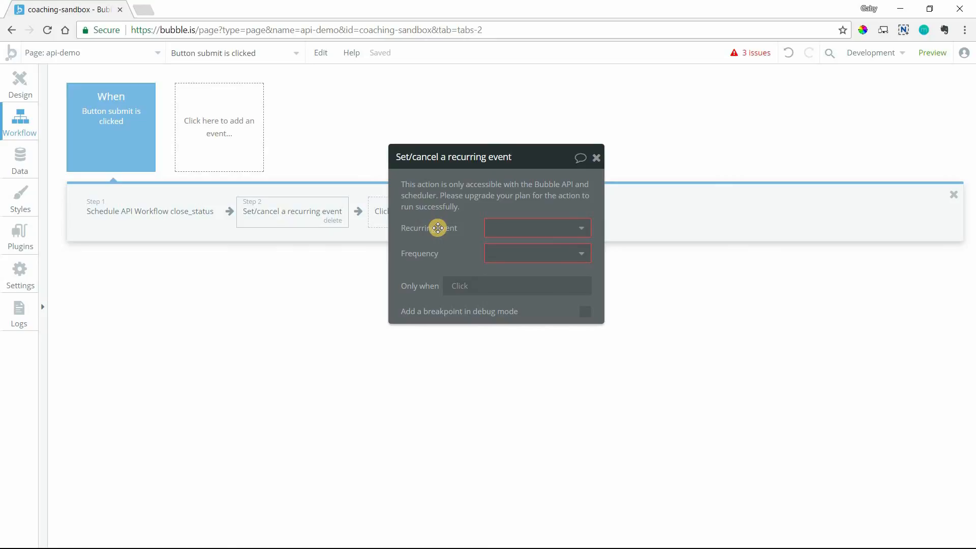
mouse_move(464, 220)
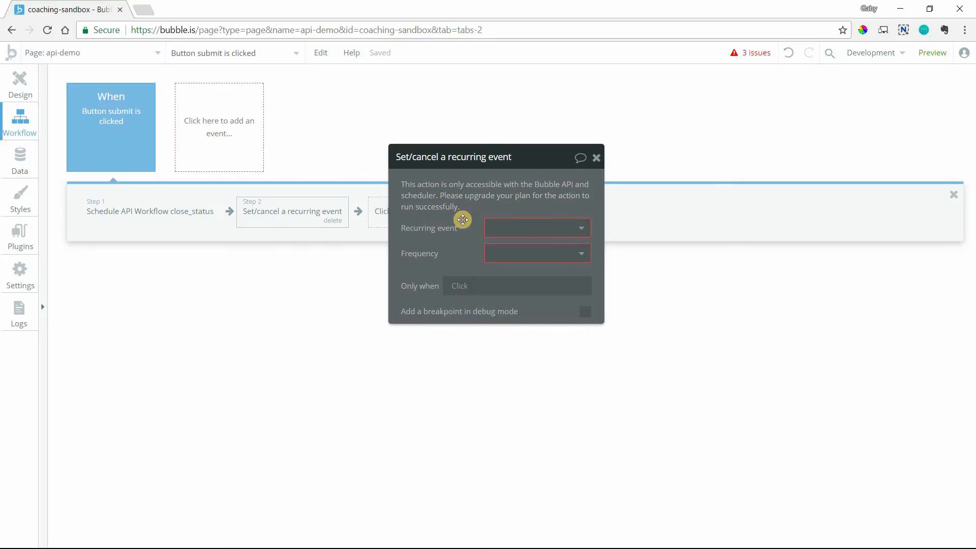
click(536, 227)
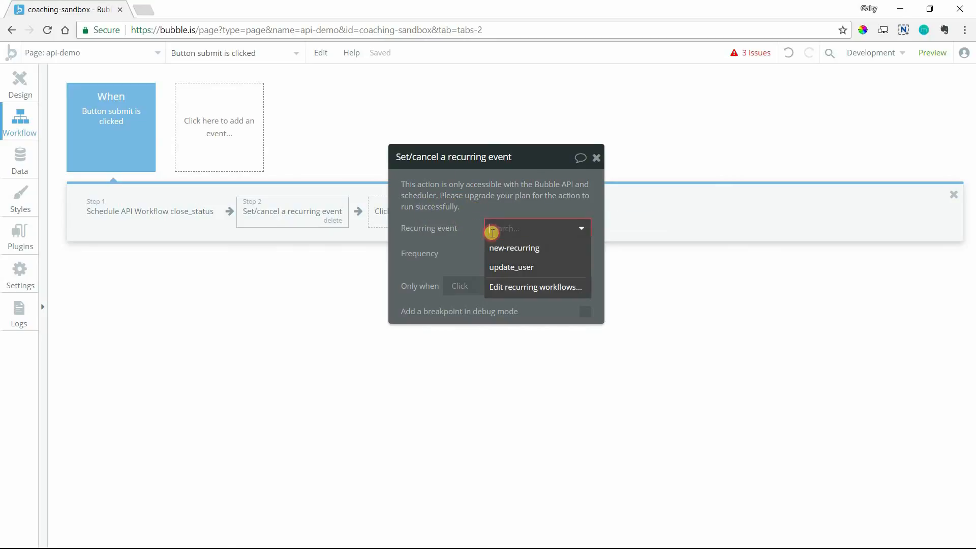
click(511, 267)
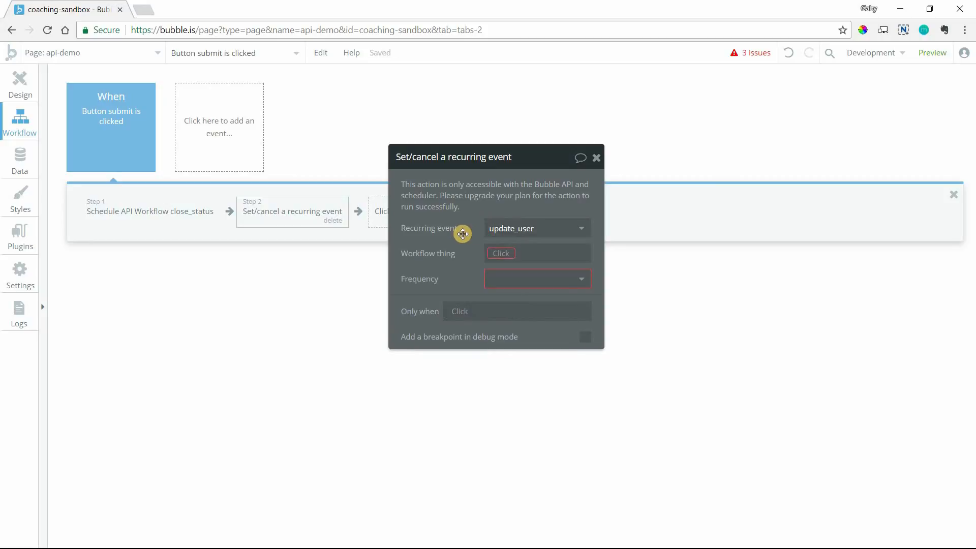
mouse_move(471, 256)
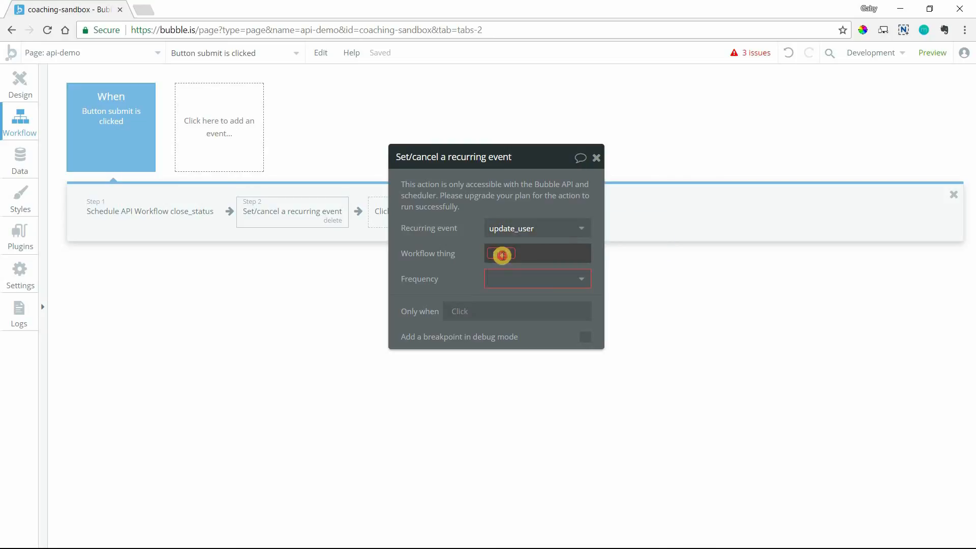
click(501, 254)
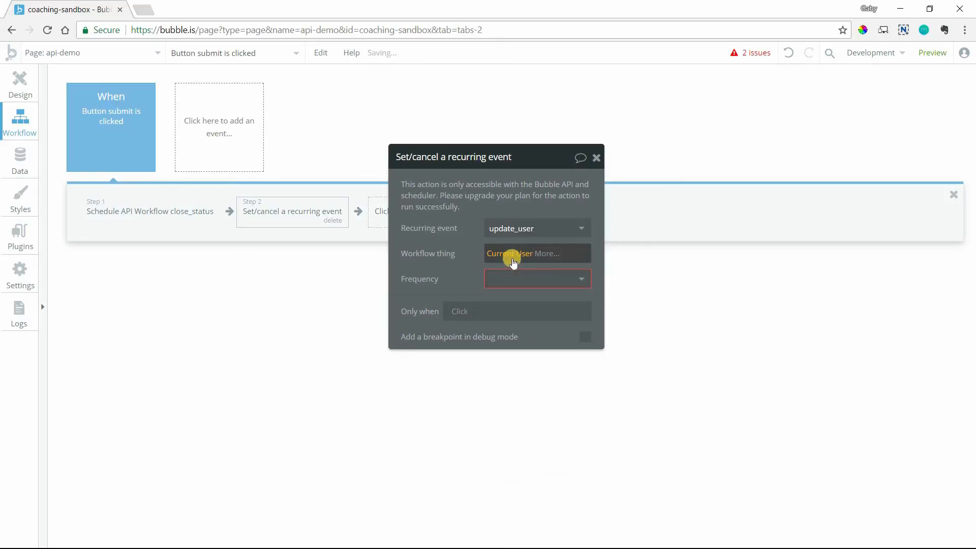
Try the recurrence frequency as Weekly, then Monthly, and settle on Yearly.
click(537, 279)
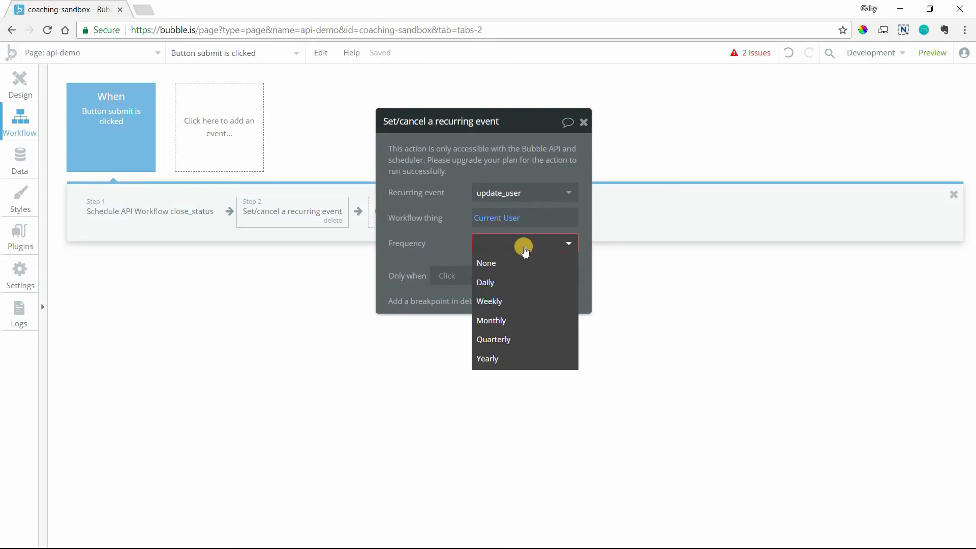
mouse_move(557, 275)
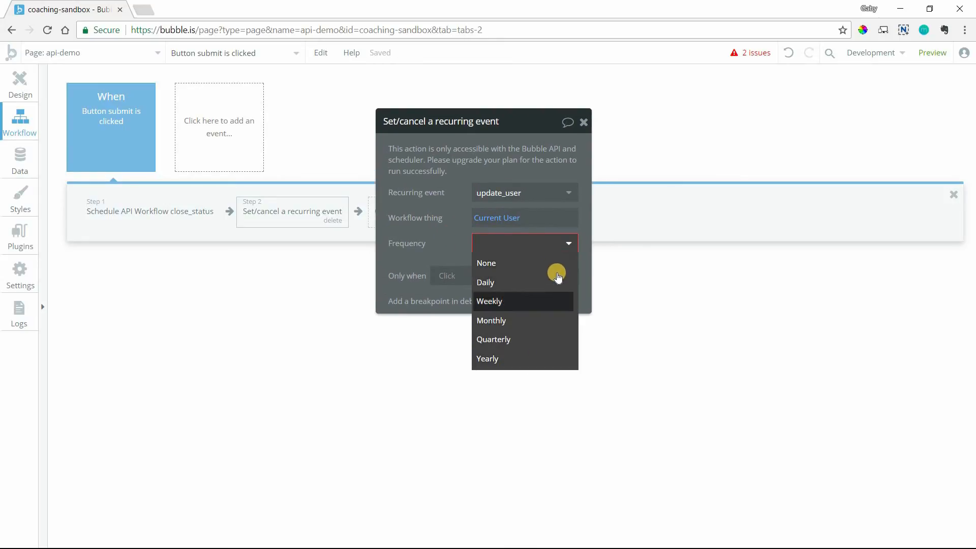
mouse_move(521, 359)
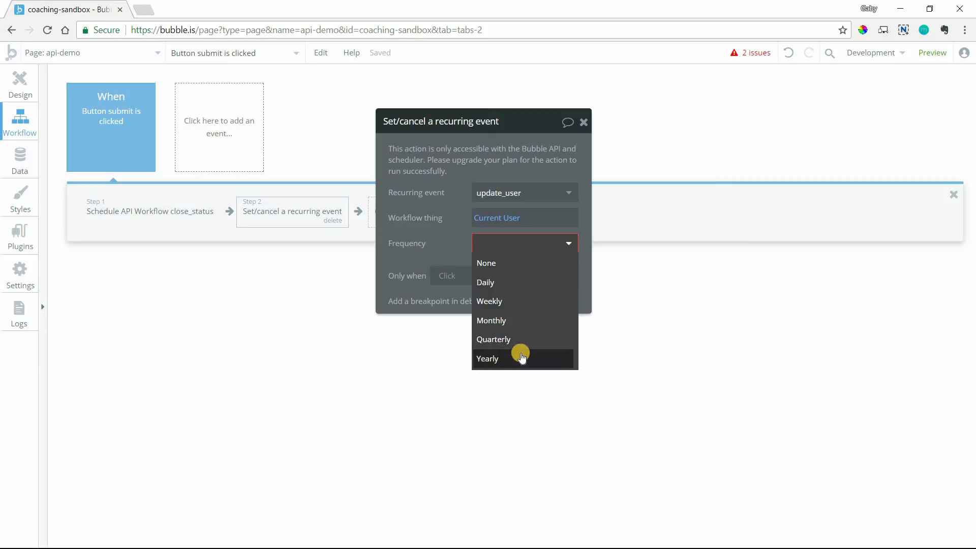
mouse_move(537, 340)
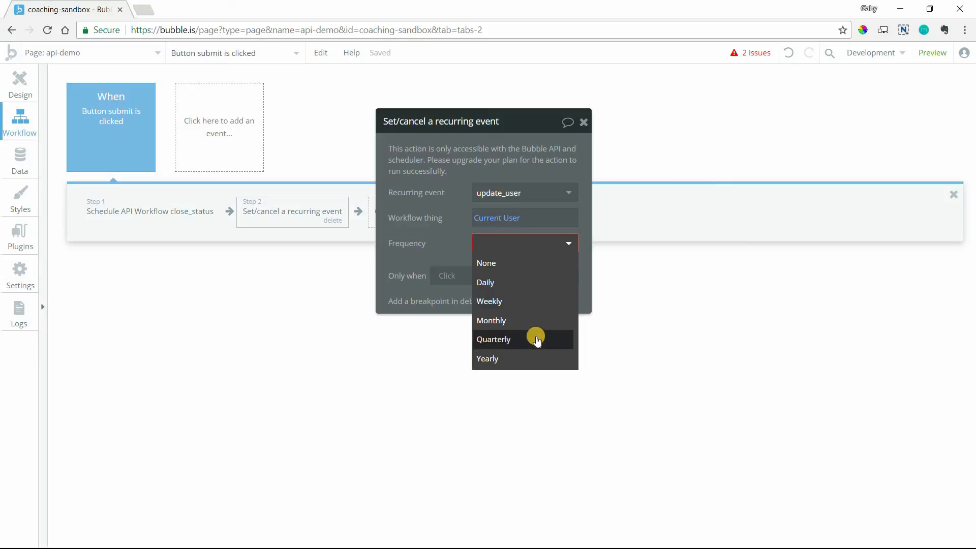
mouse_move(536, 320)
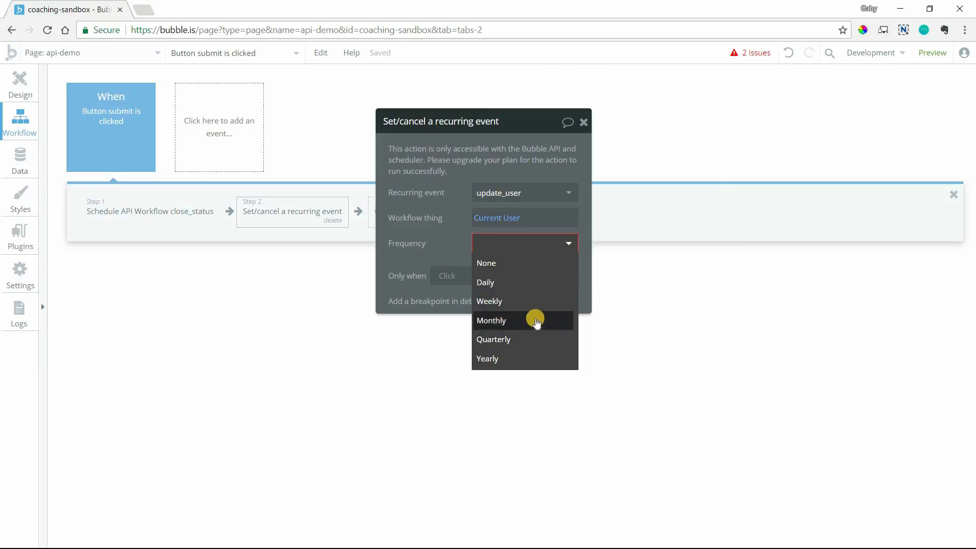
mouse_move(491, 324)
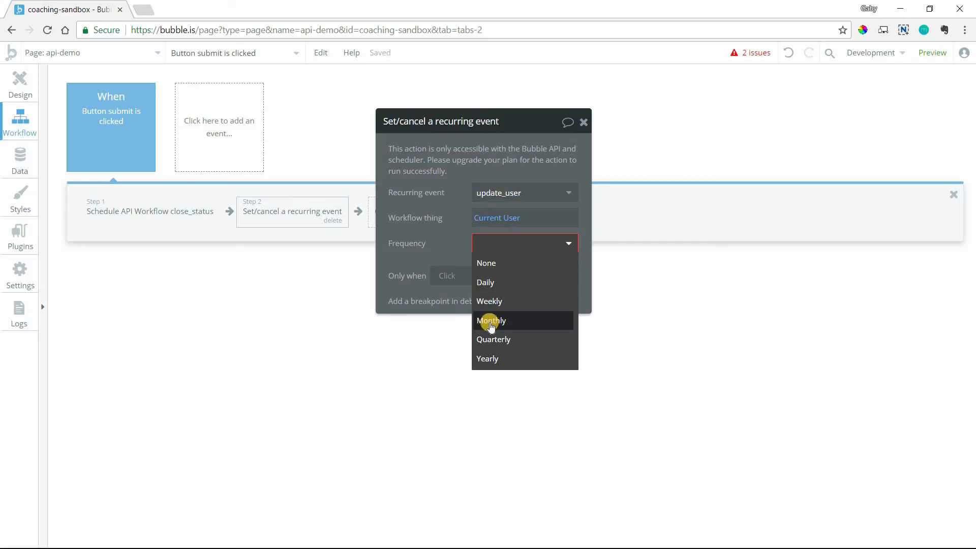
mouse_move(516, 311)
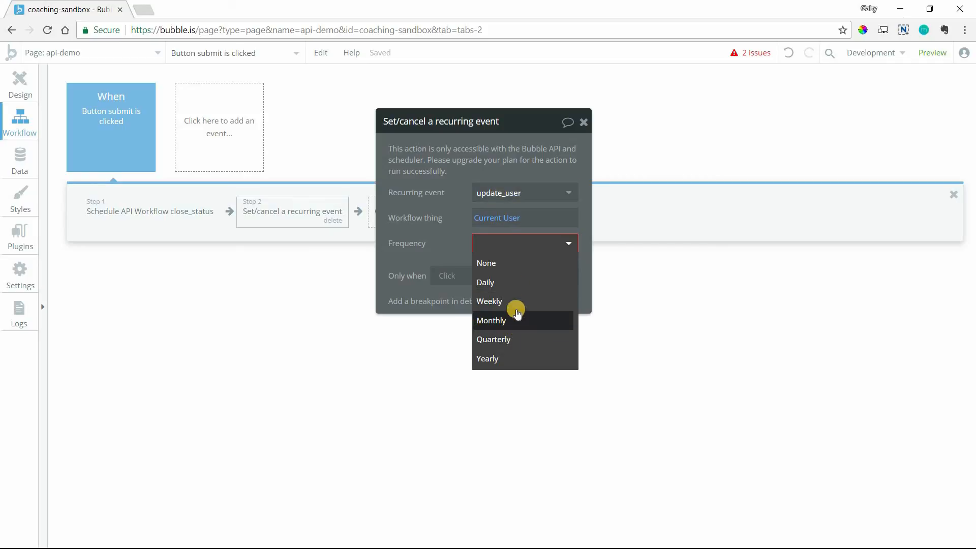
mouse_move(522, 282)
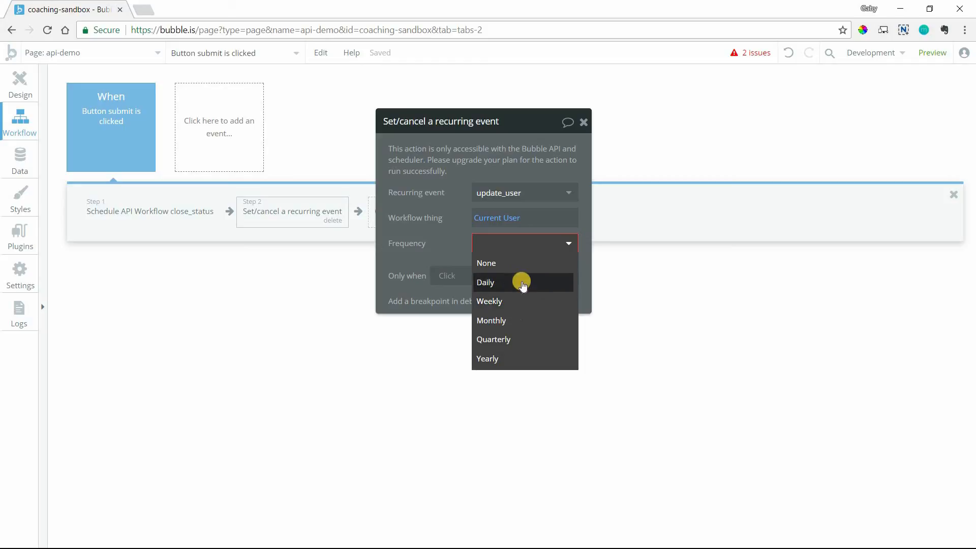
mouse_move(490, 301)
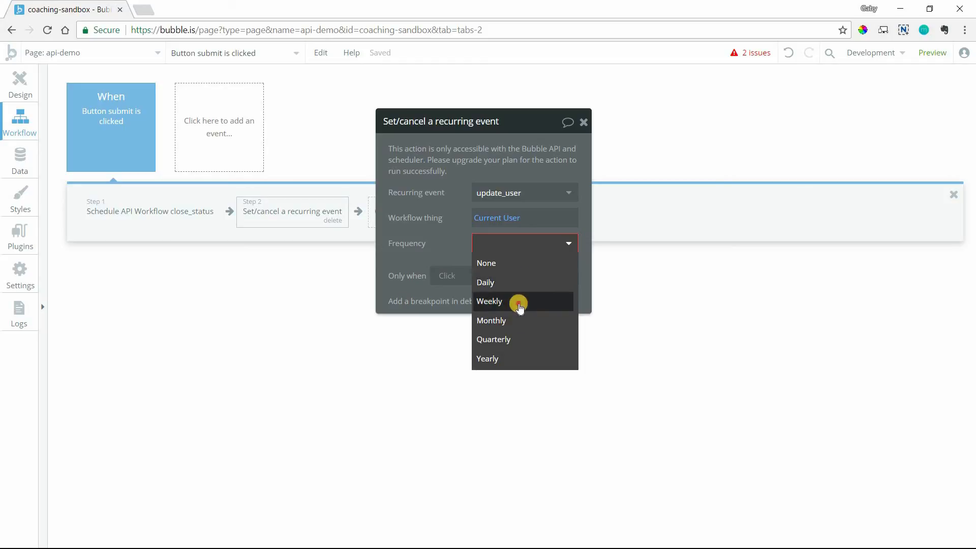
click(489, 301)
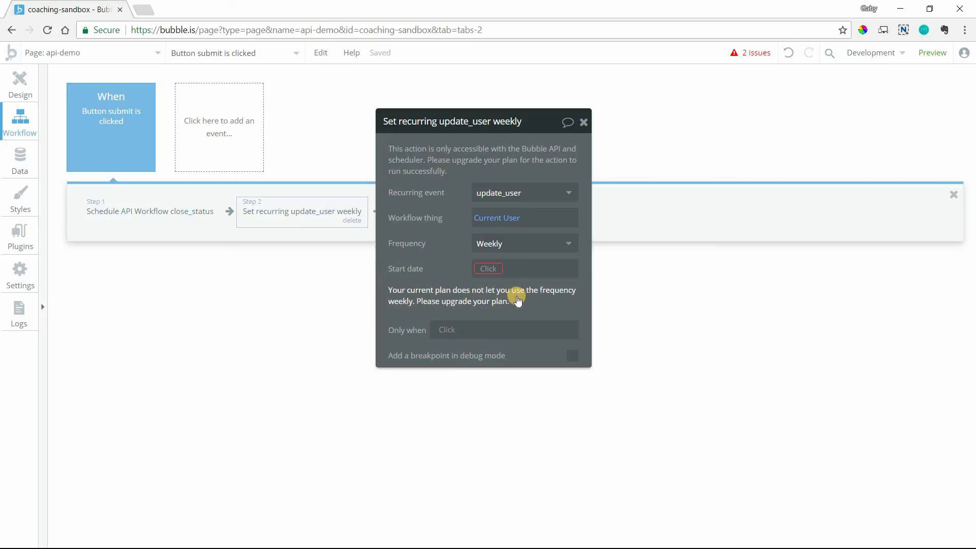
click(523, 243)
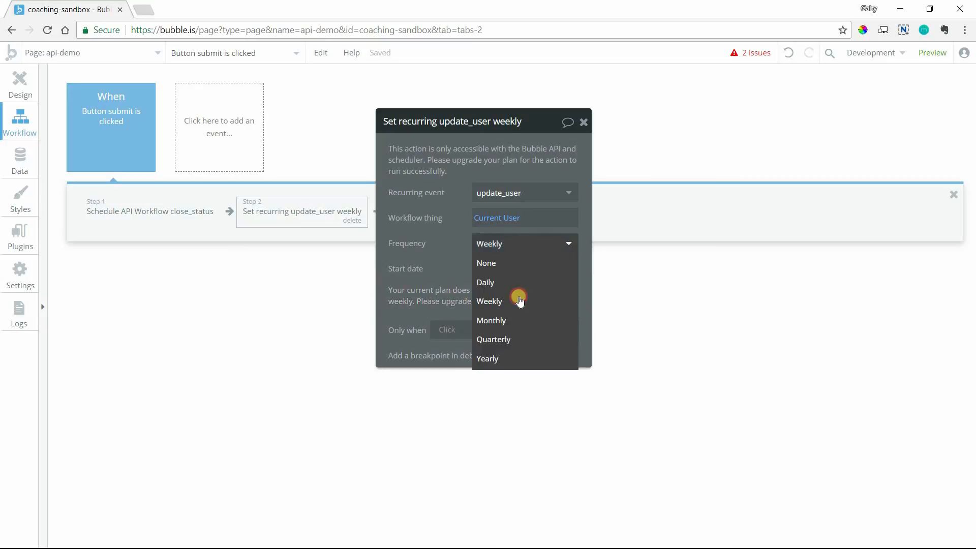
click(491, 320)
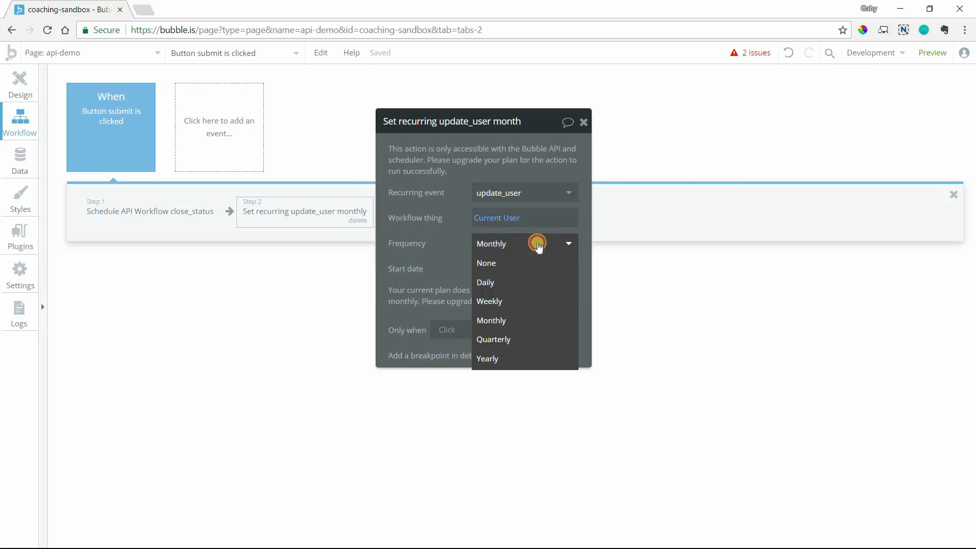
click(487, 358)
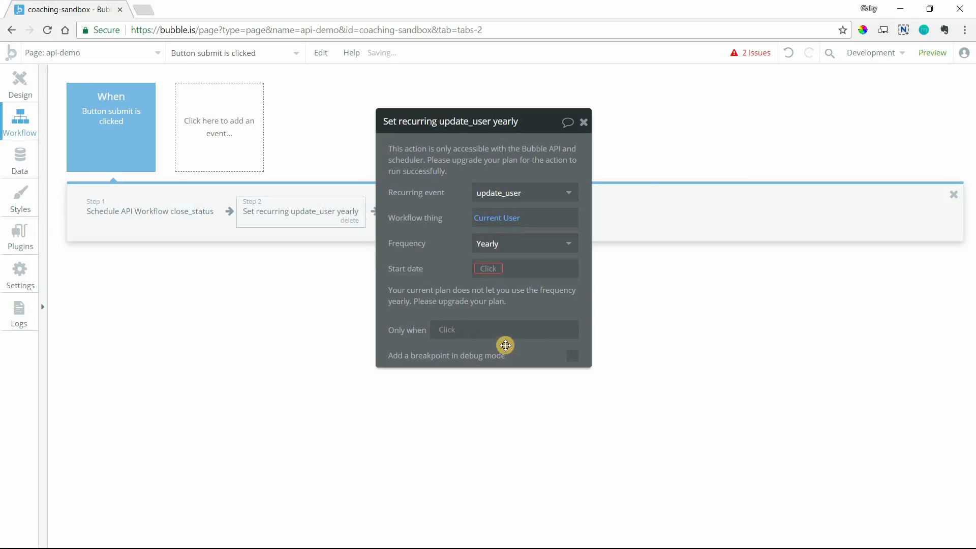
click(523, 243)
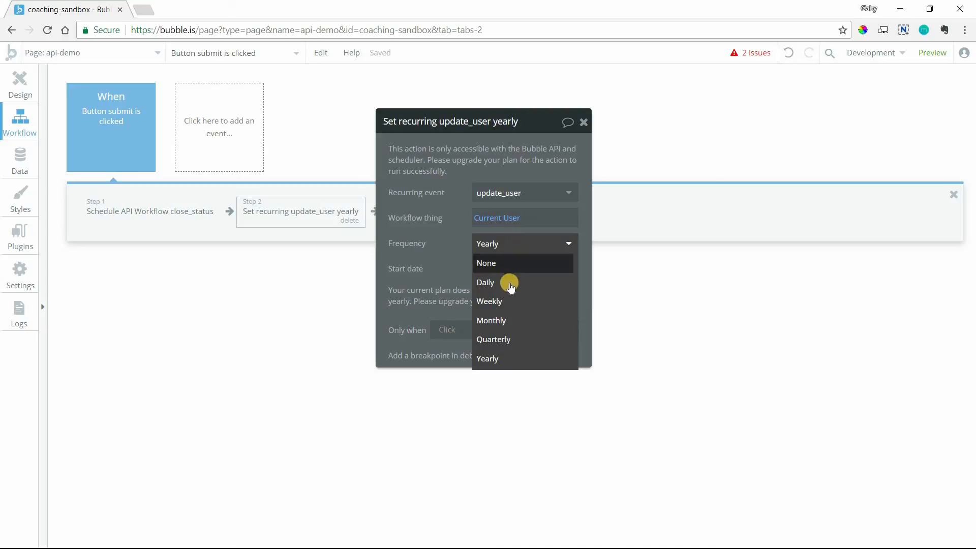
mouse_move(640, 185)
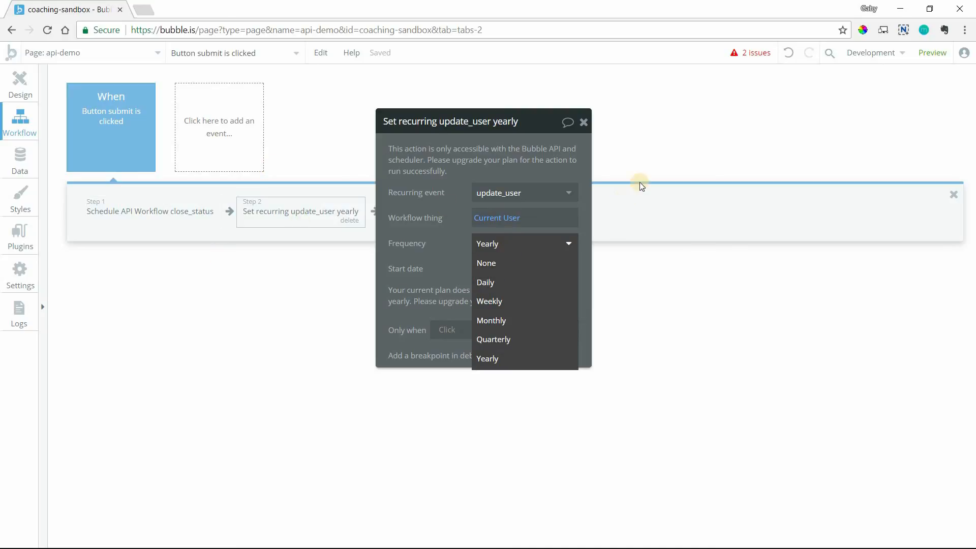
mouse_move(432, 238)
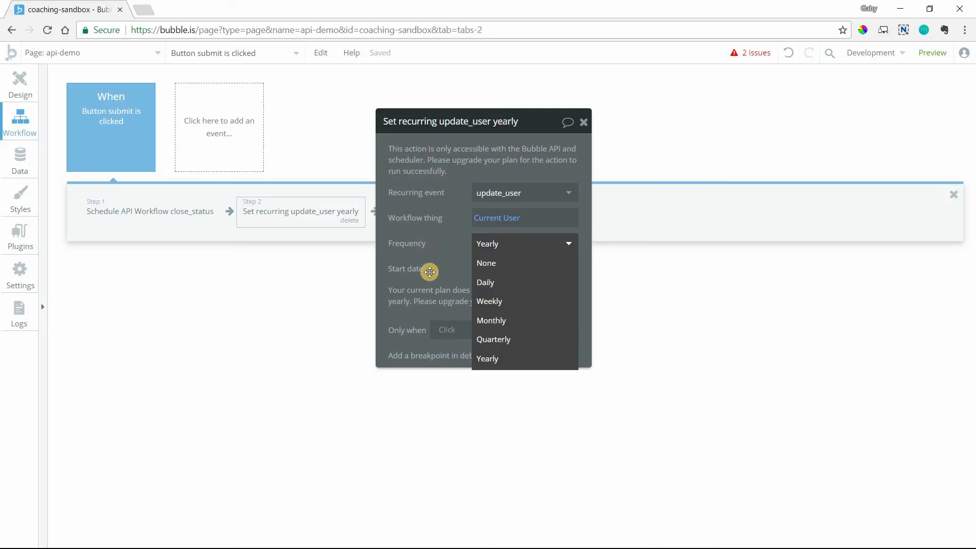
mouse_move(468, 272)
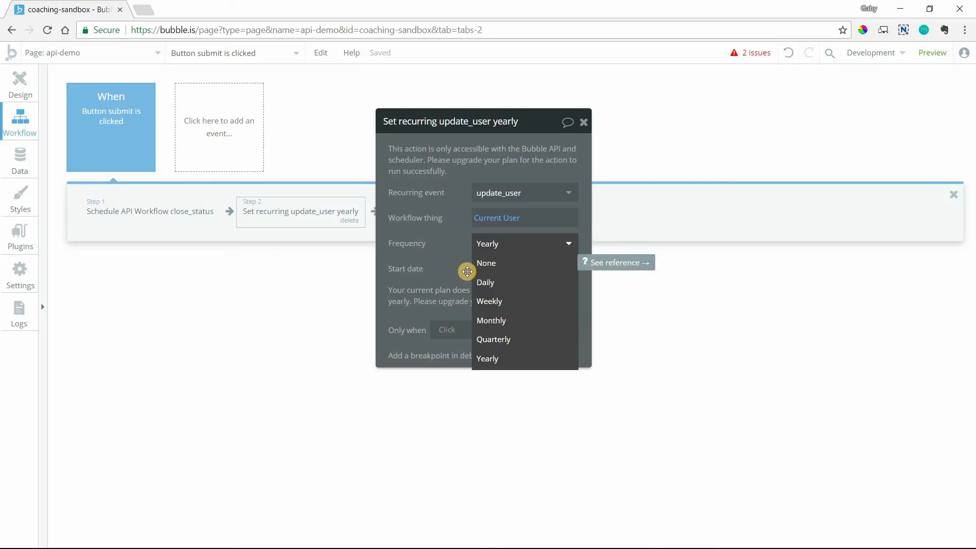
mouse_move(475, 340)
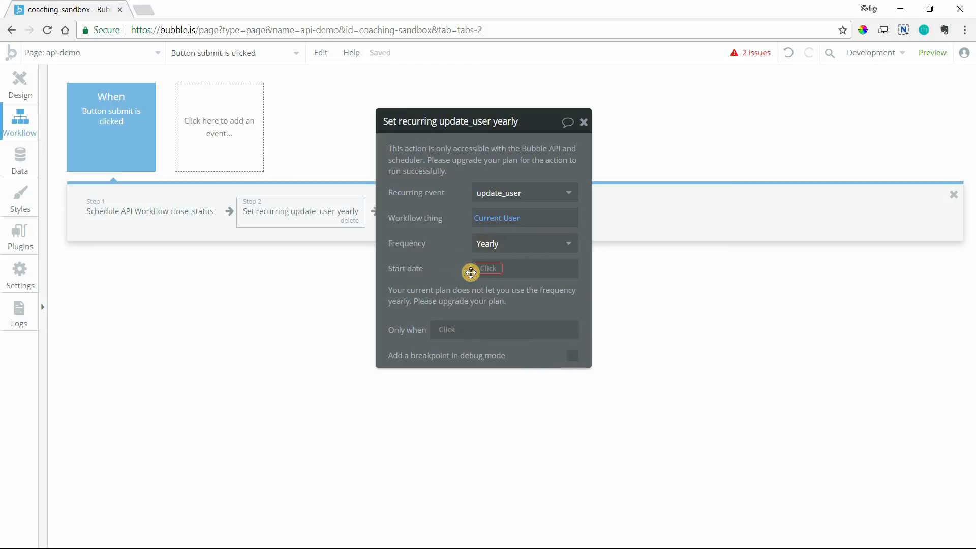
click(489, 268)
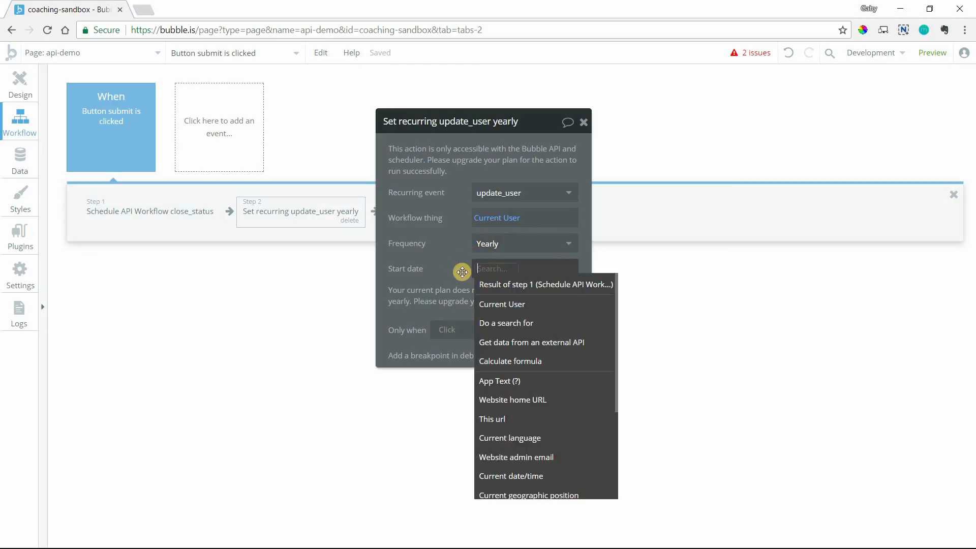
mouse_move(484, 207)
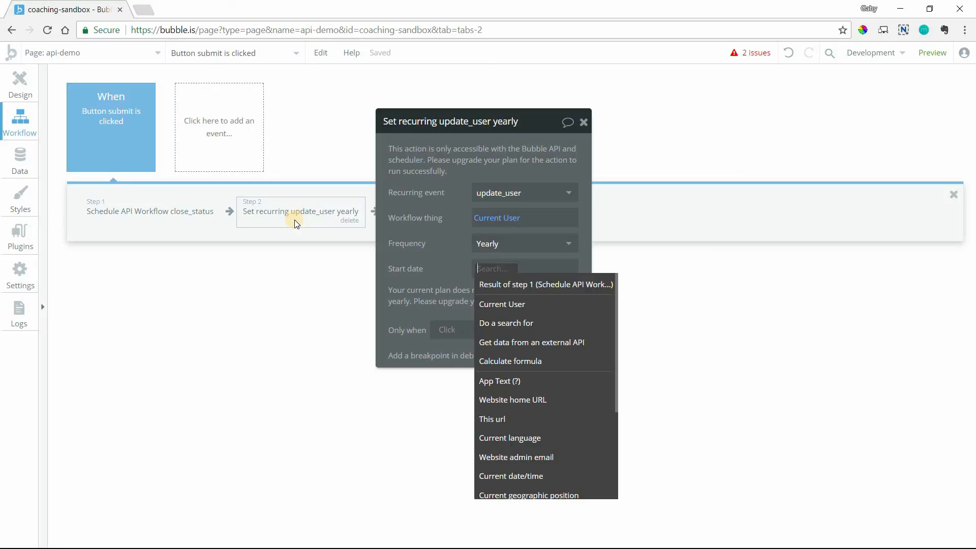
mouse_move(434, 222)
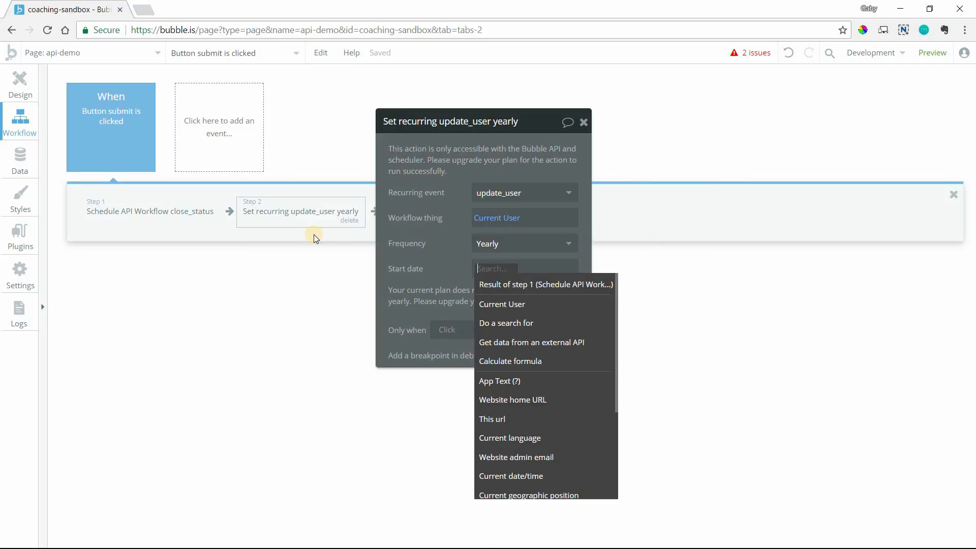
mouse_move(498, 217)
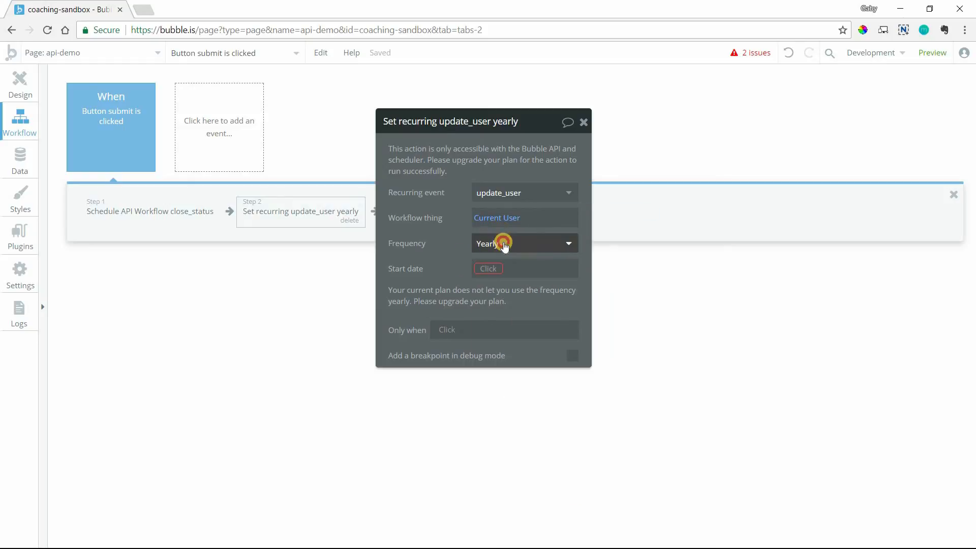
Set the frequency to None so Step 2 cancels the recurring update_user event.
click(523, 243)
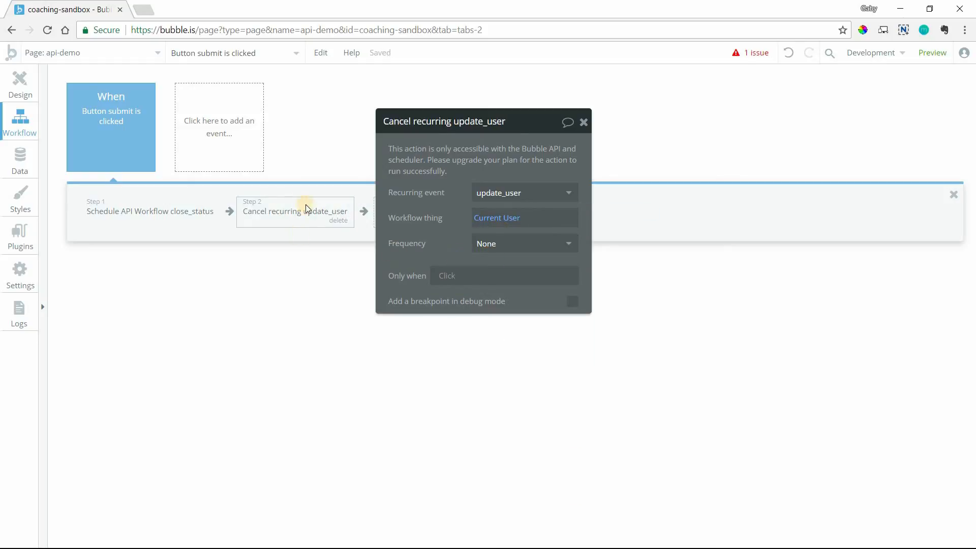
mouse_move(404, 243)
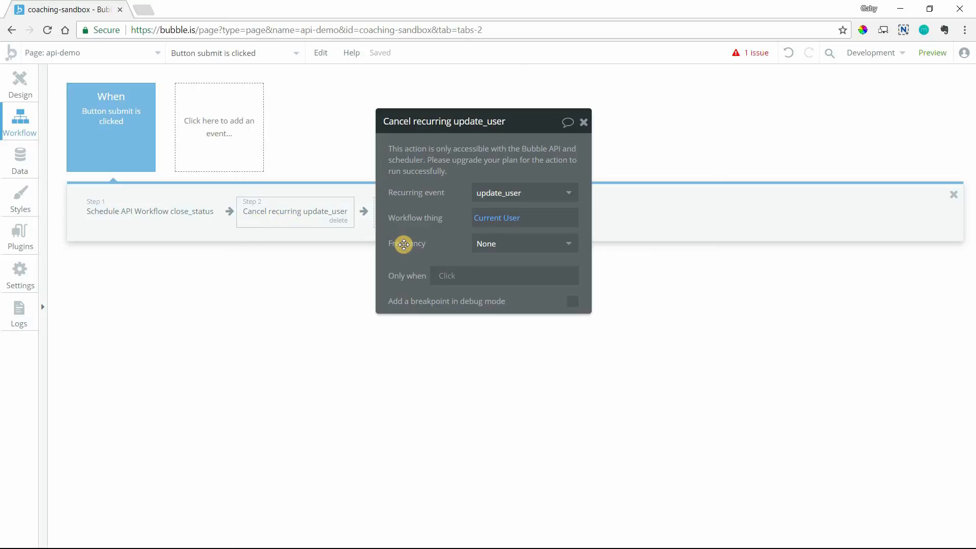
mouse_move(410, 215)
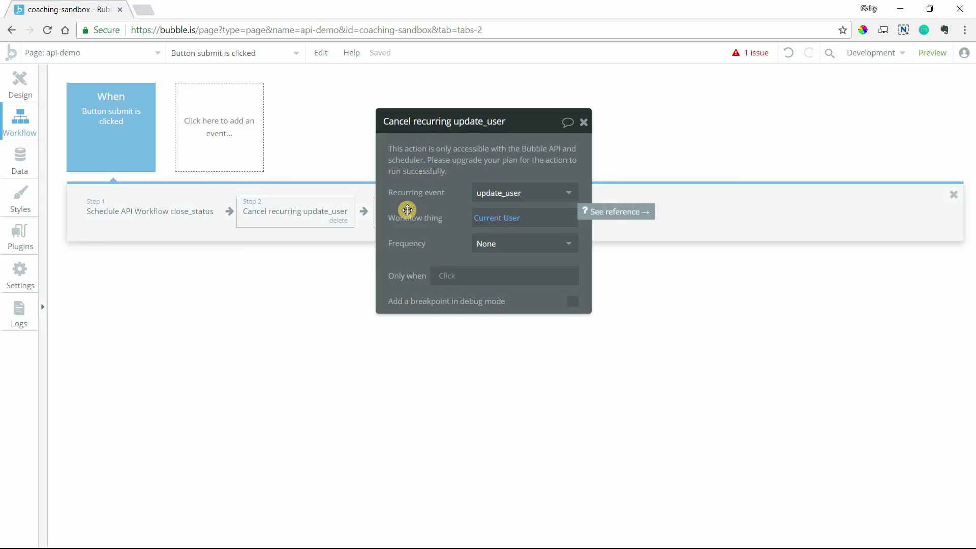
mouse_move(320, 215)
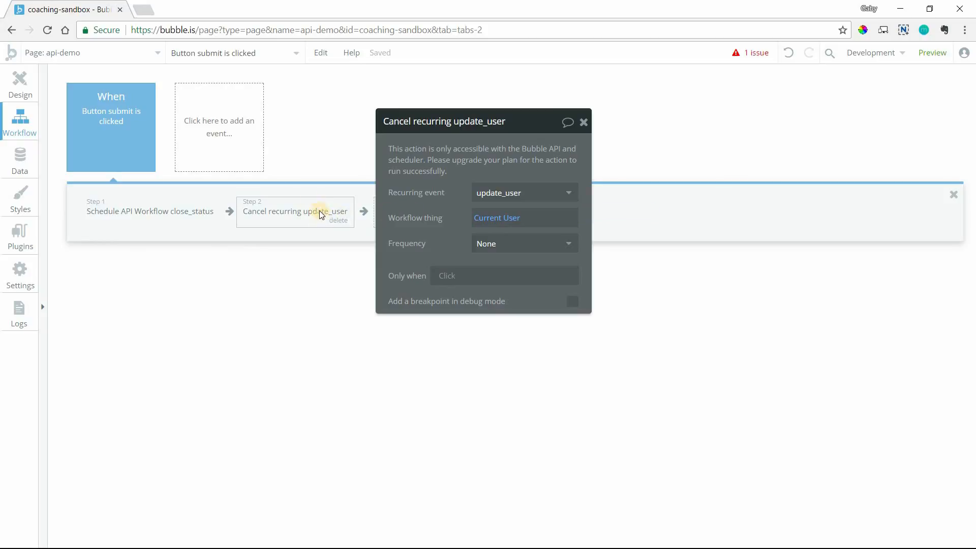
mouse_move(388, 206)
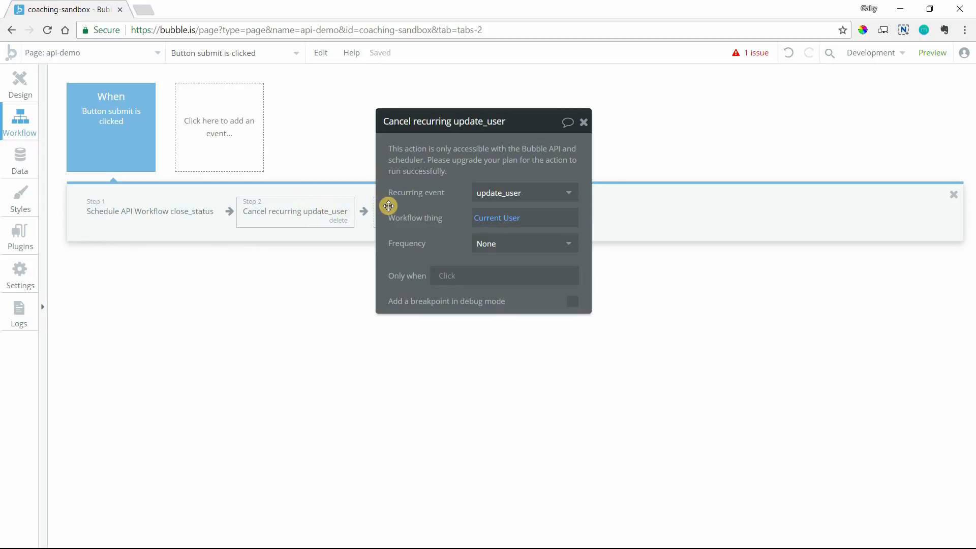